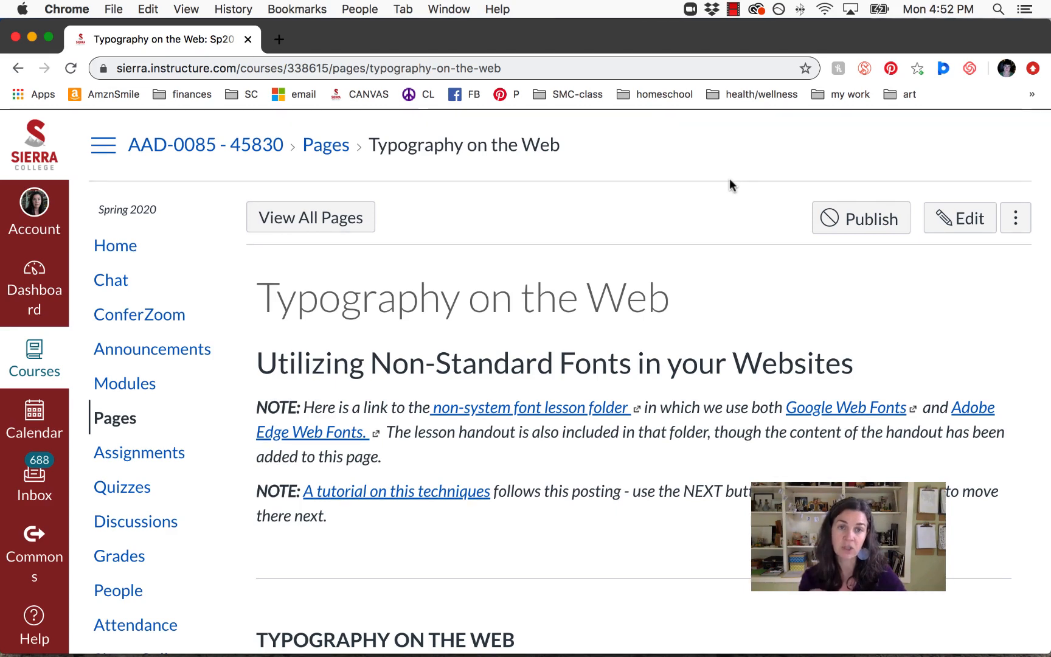
mouse_move(729, 191)
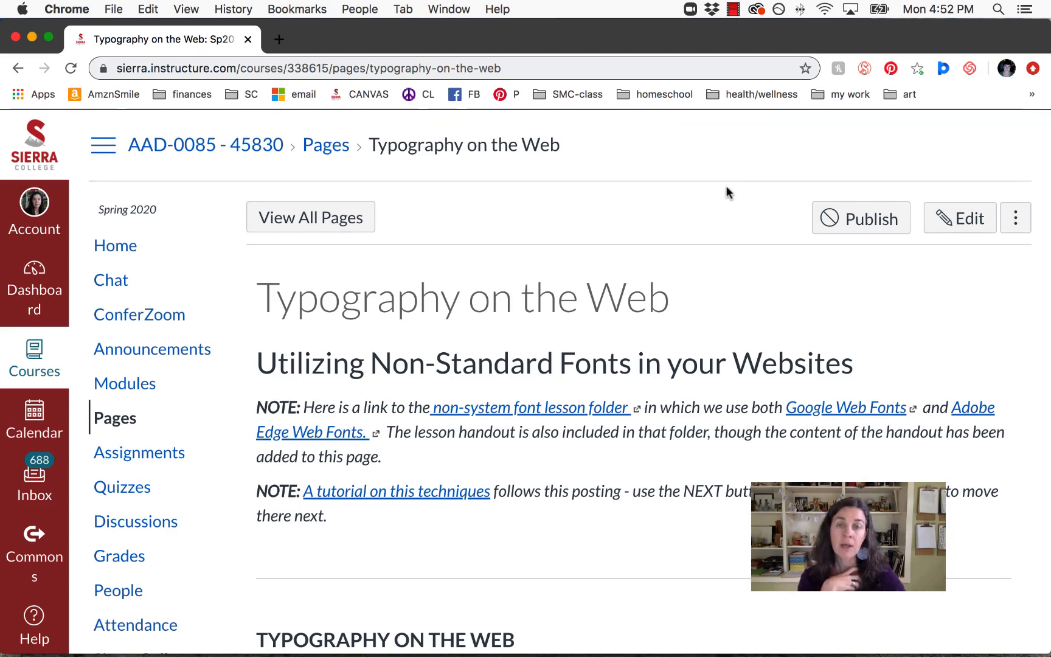
mouse_move(461, 330)
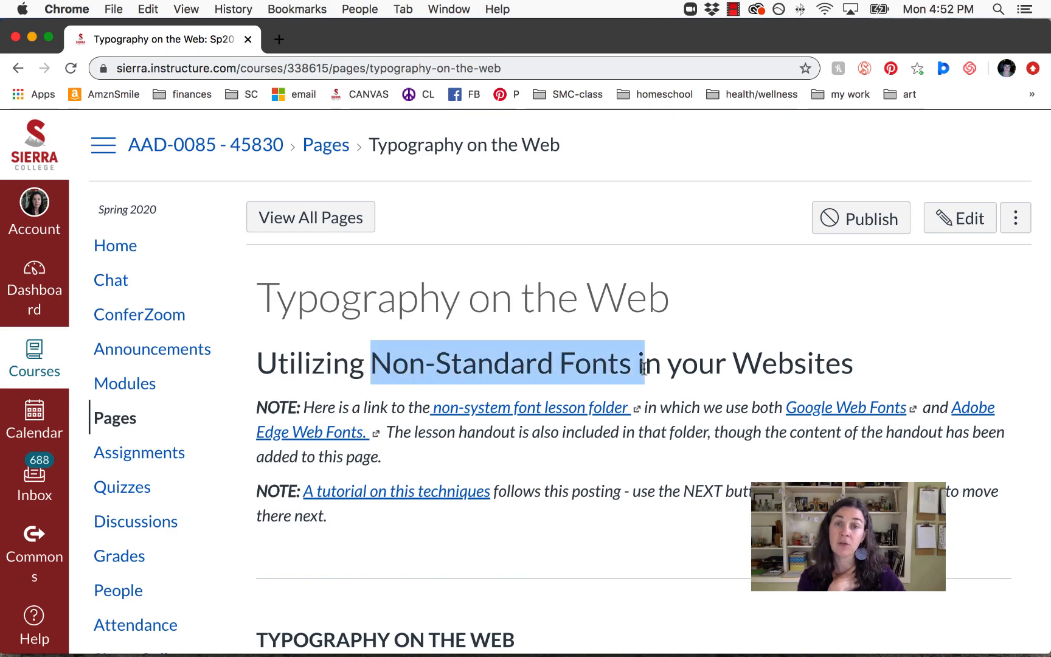
mouse_move(690, 300)
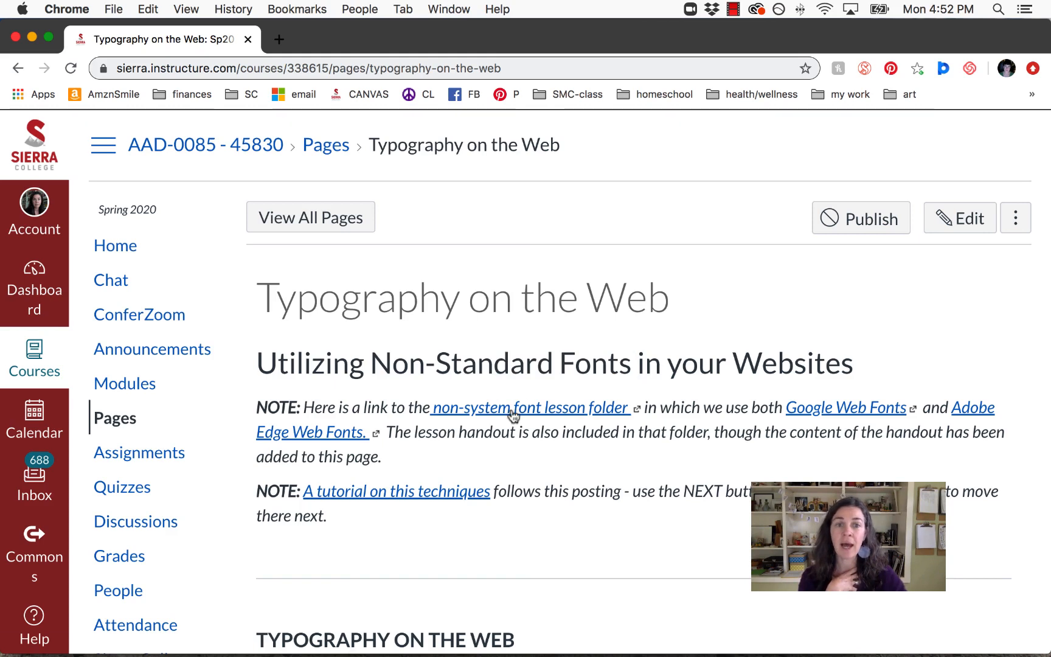
mouse_move(359, 436)
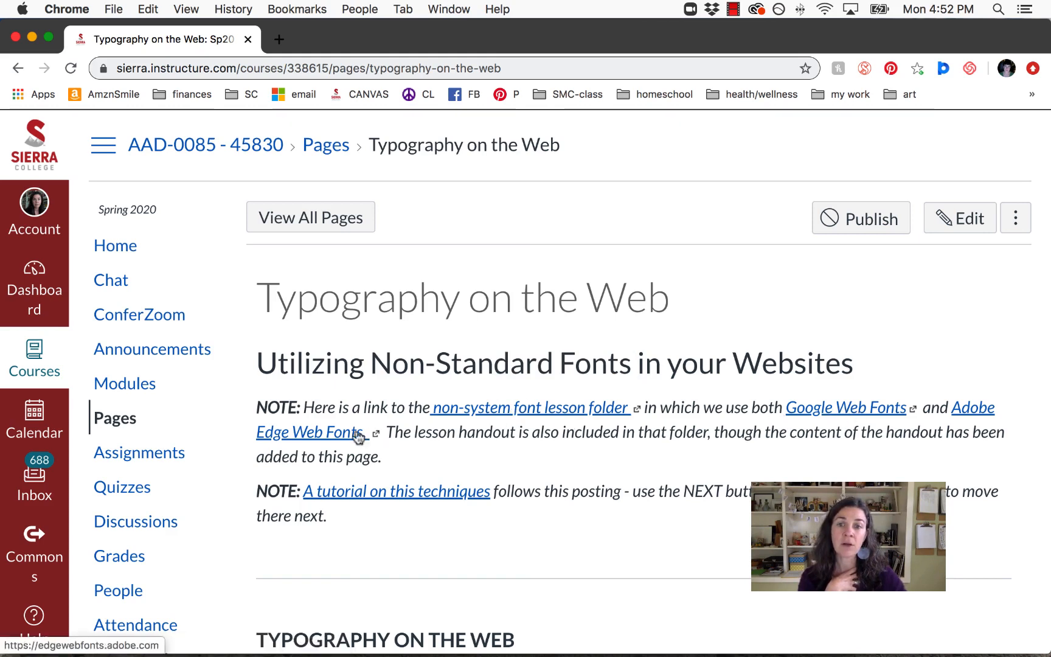
mouse_move(553, 452)
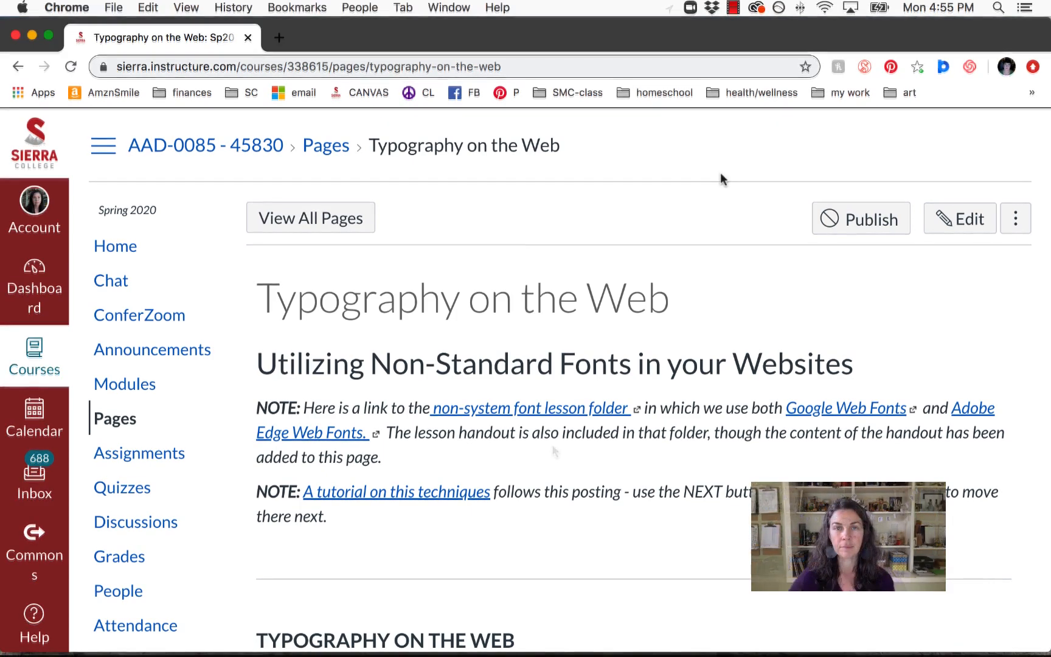
Step: Scroll past the NOTE paragraphs to the Typography on the Web overview and Methods section
scroll("down", 3)
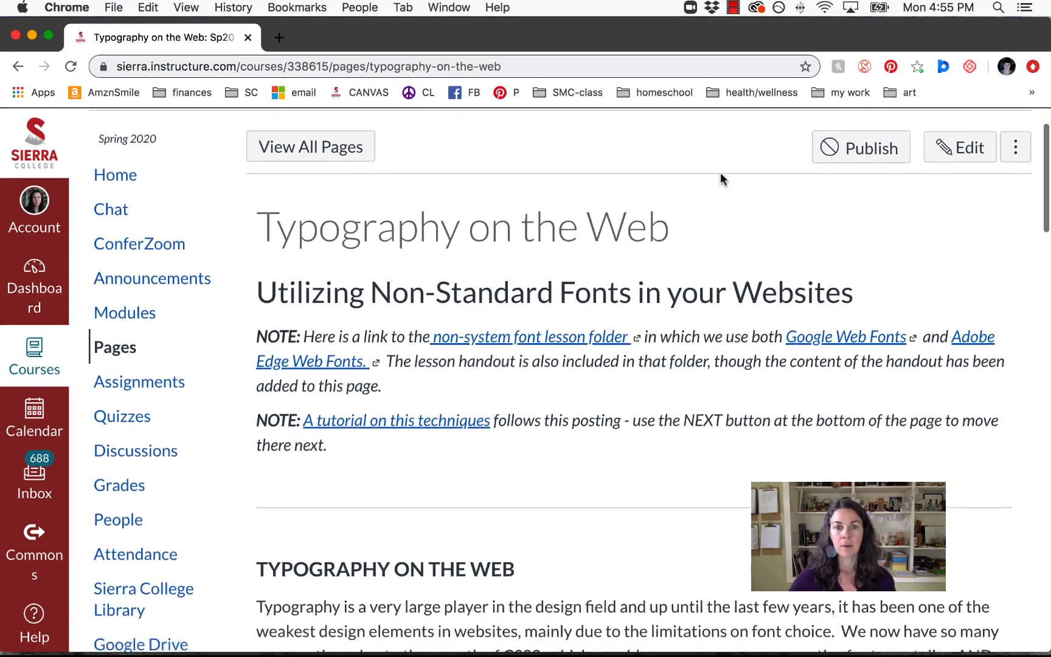
scroll("down", 3)
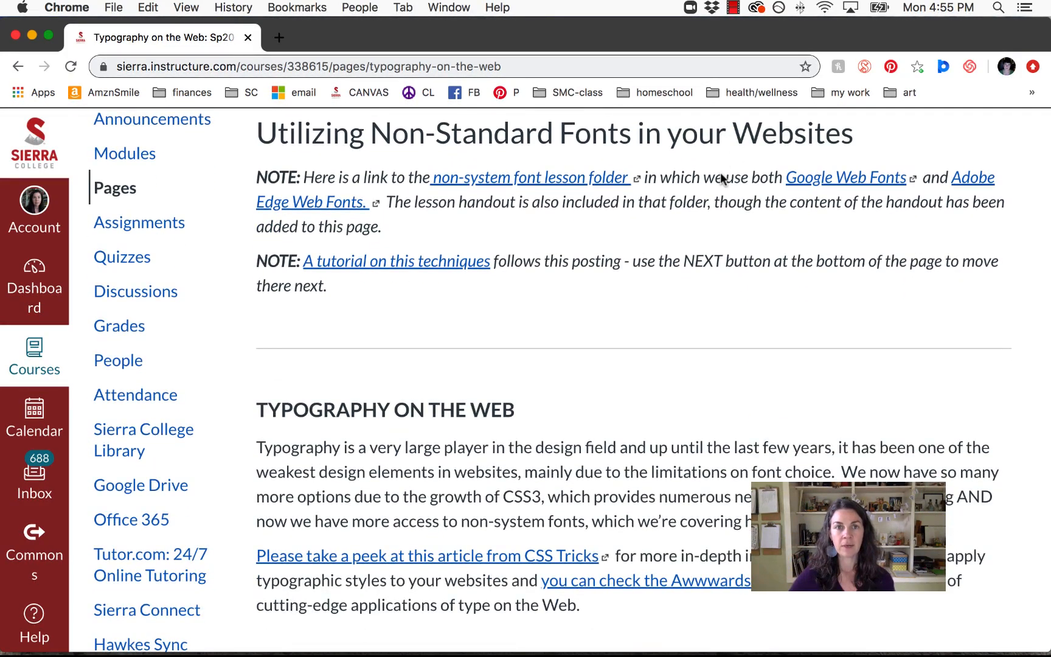
scroll("down", 3)
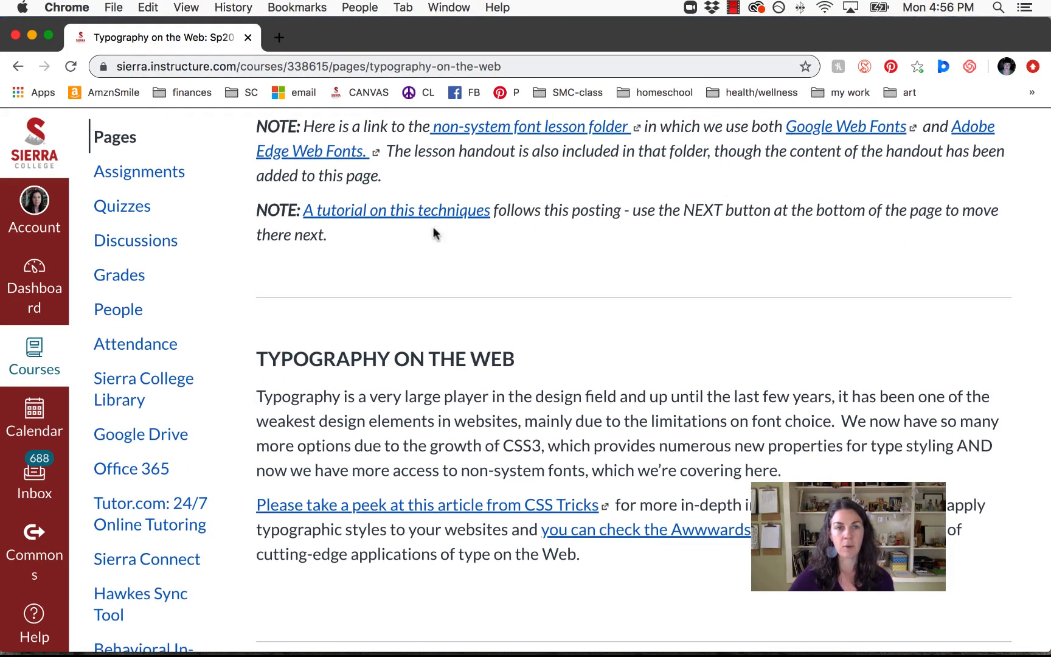
mouse_move(719, 292)
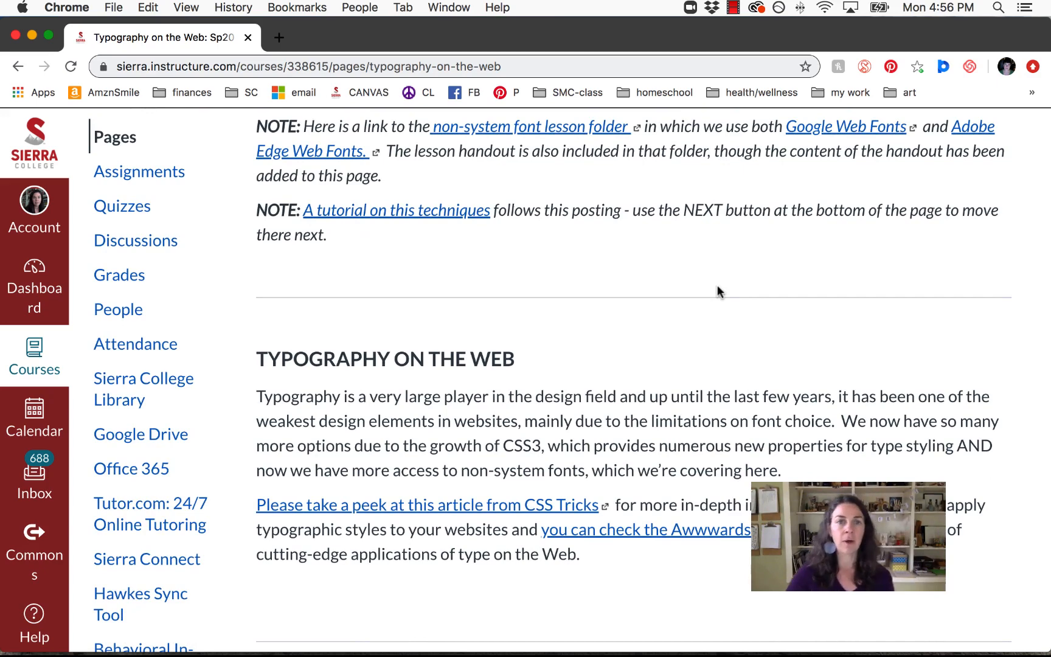
mouse_move(656, 263)
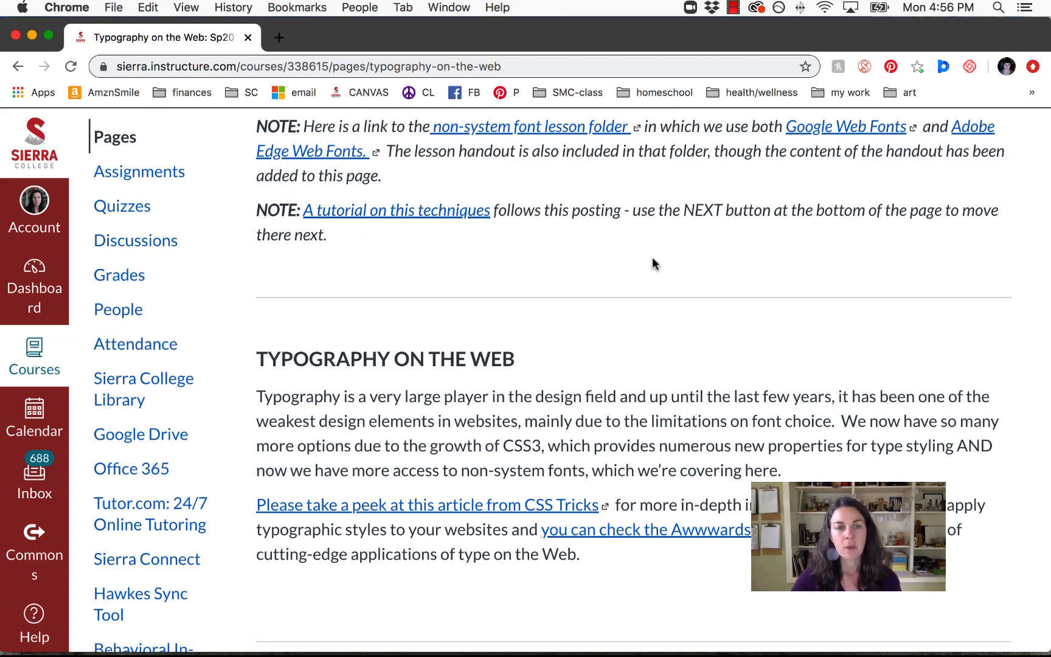
scroll("down", 3)
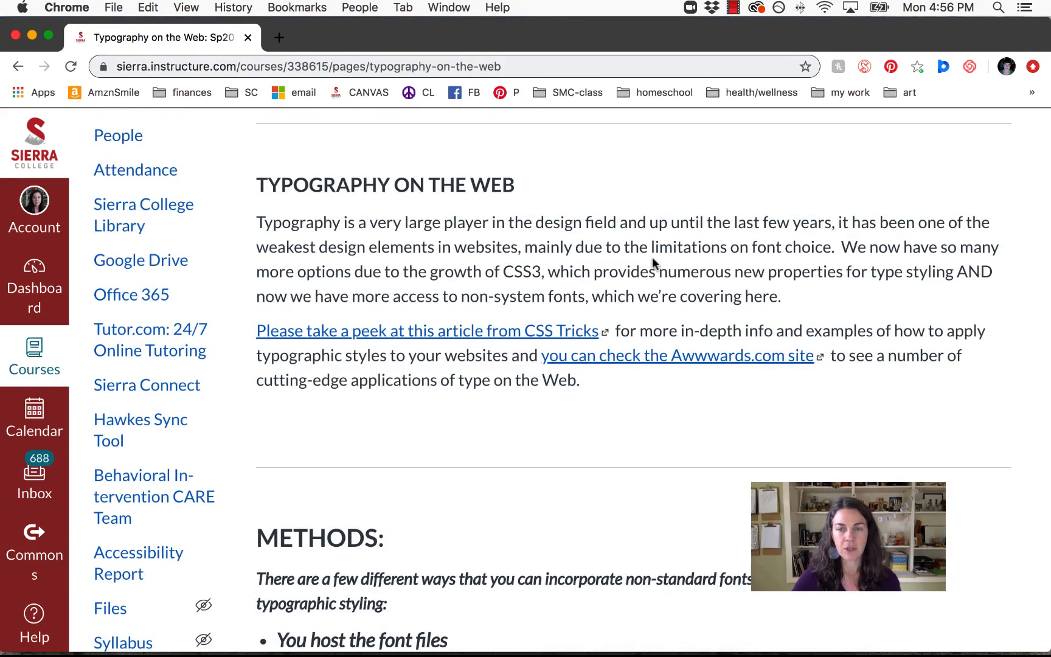
mouse_move(1013, 176)
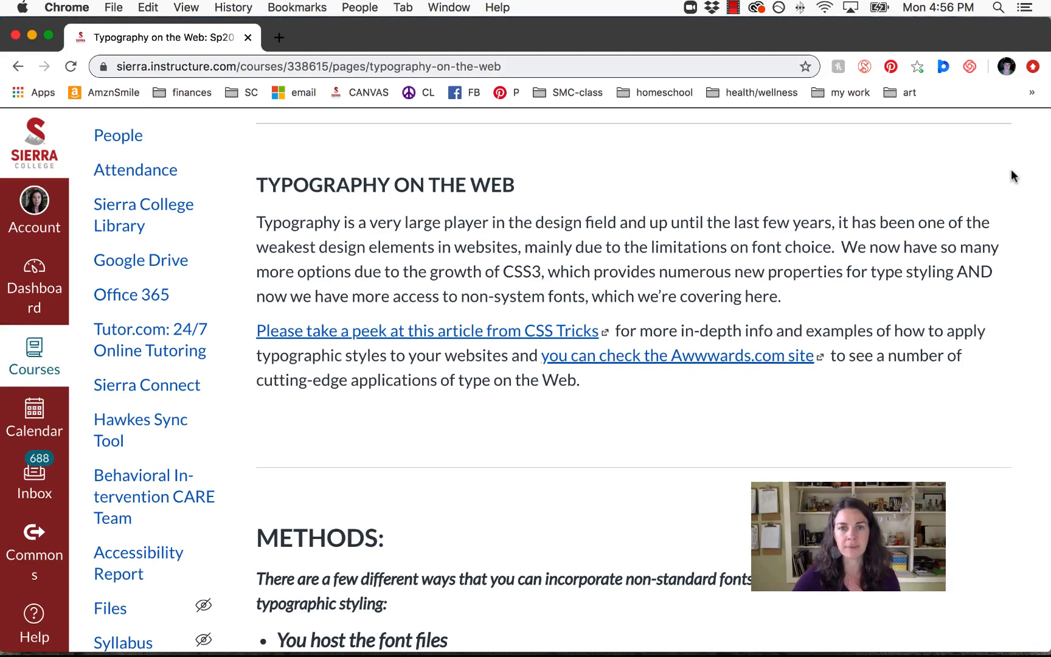
mouse_move(657, 261)
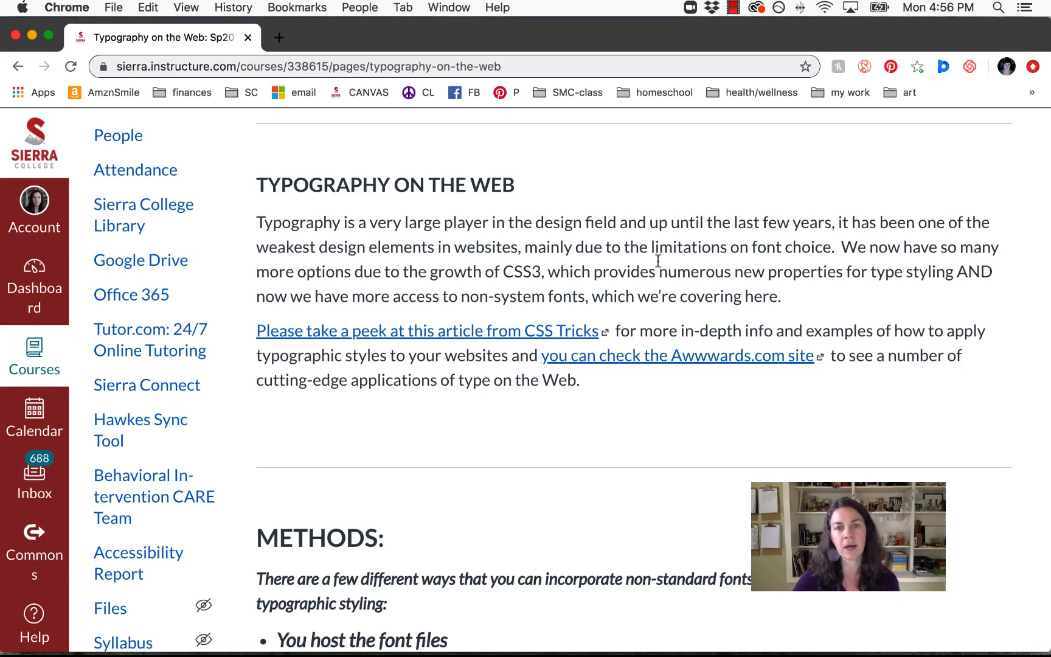
Step: Scroll through the Methods and Services sections down to Performance Hit
scroll("down", 3)
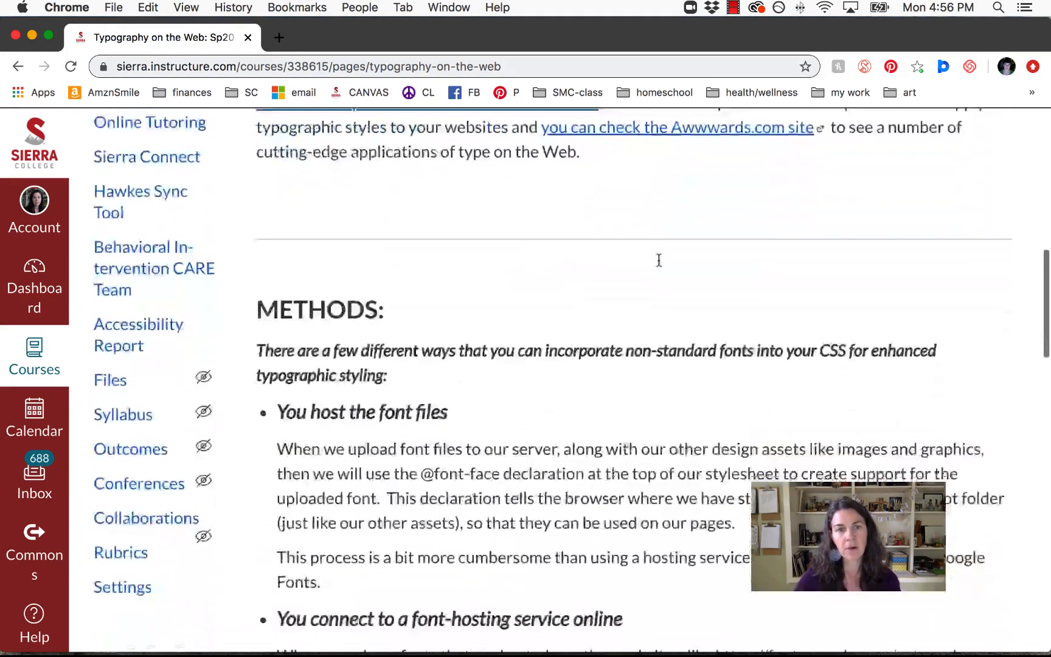
scroll("down", 3)
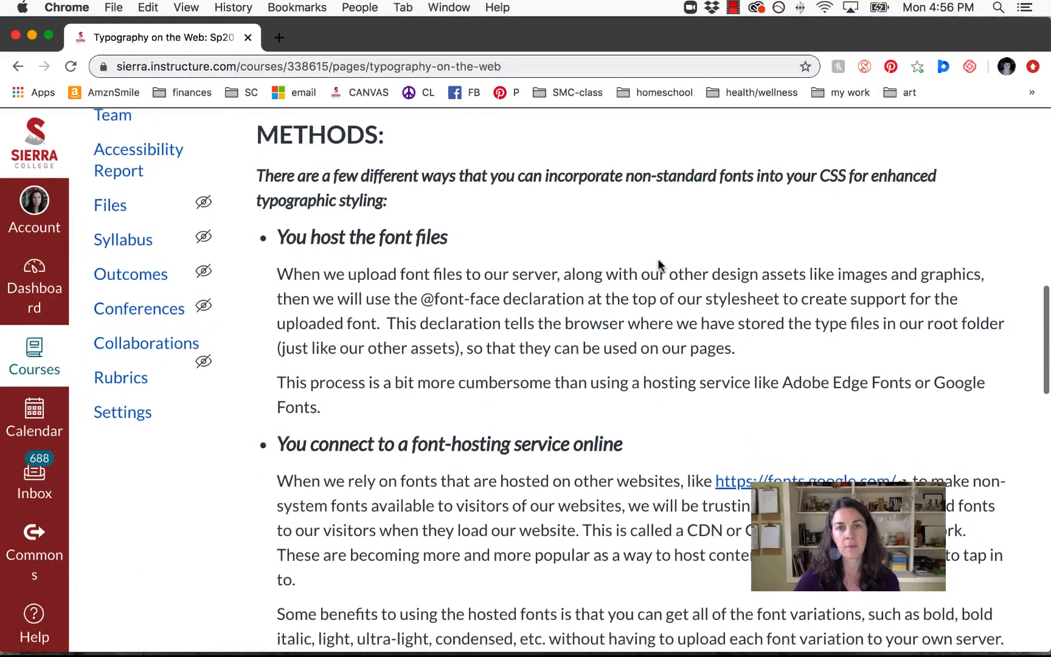
mouse_move(1022, 160)
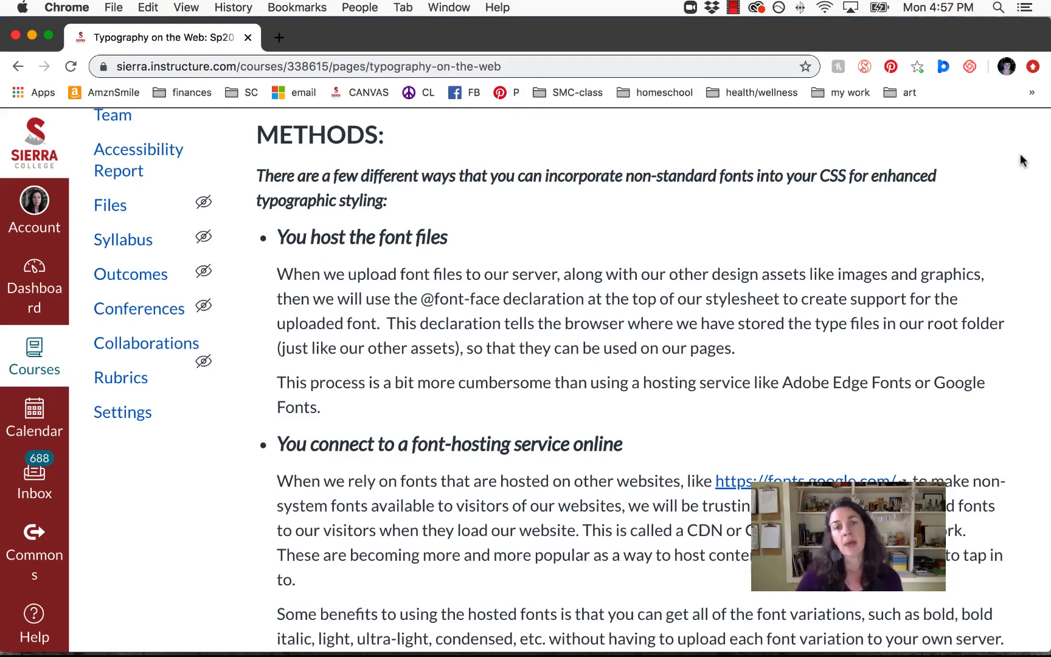
scroll("down", 3)
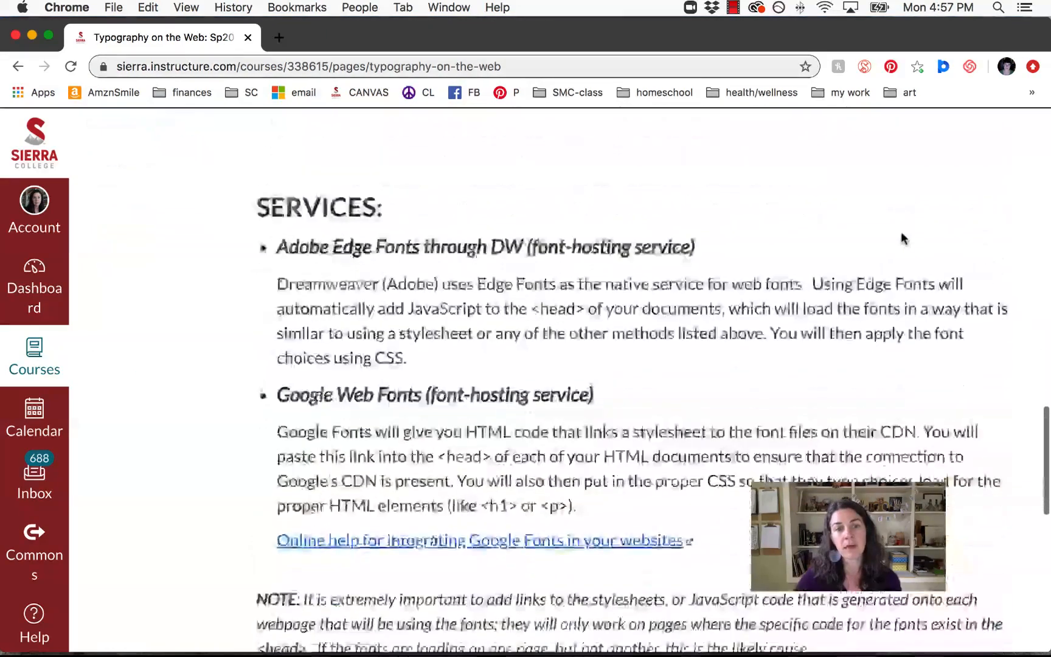
scroll("up", 3)
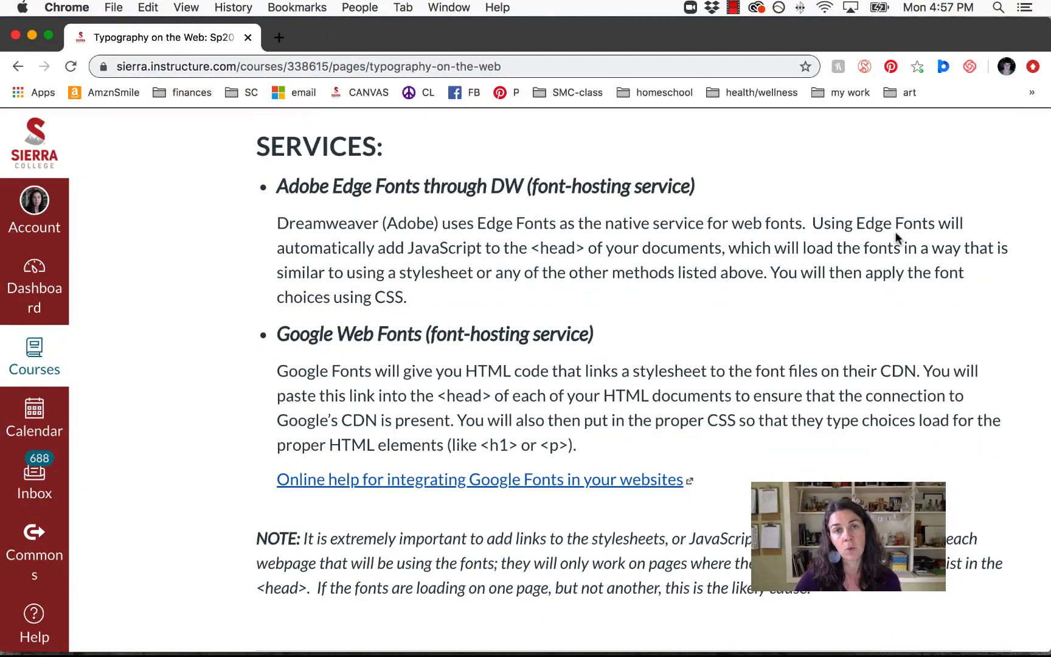
scroll("down", 3)
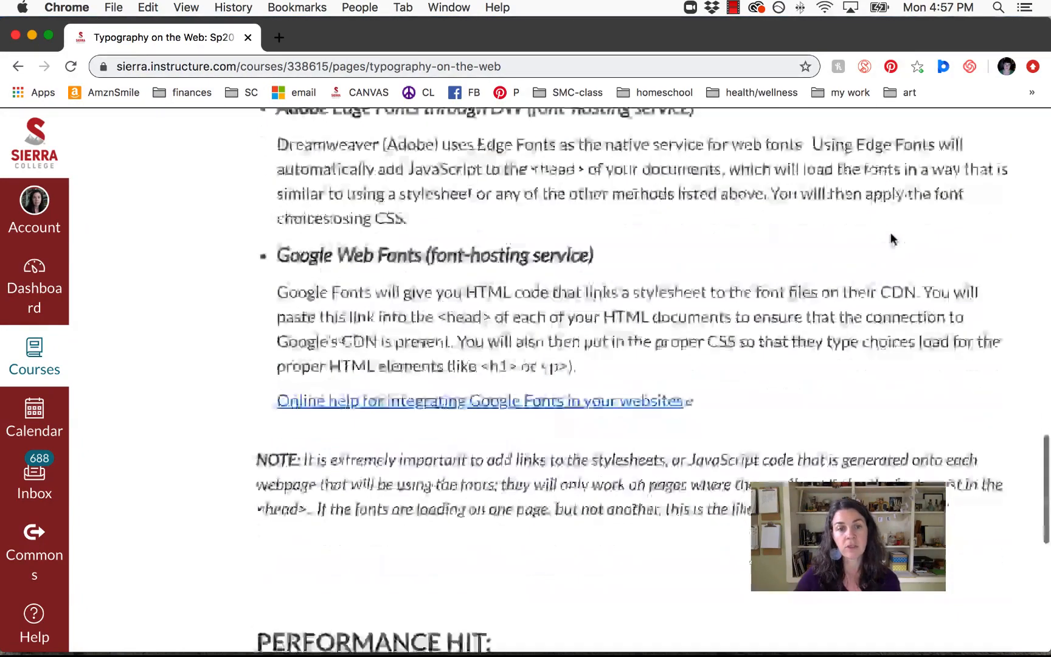
scroll("down", 3)
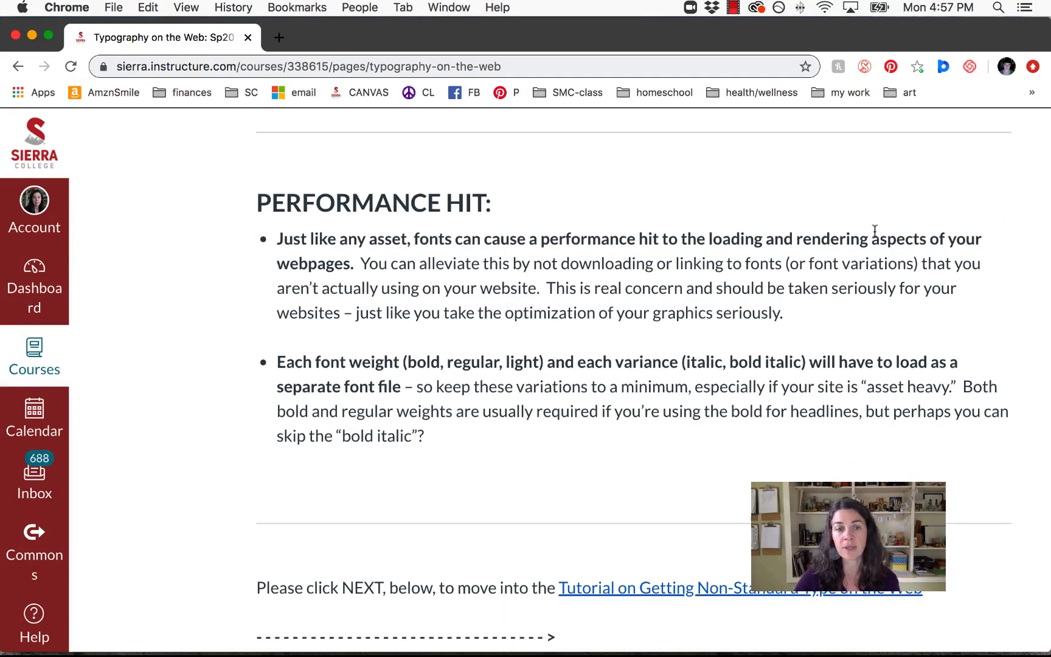
scroll("up", 3)
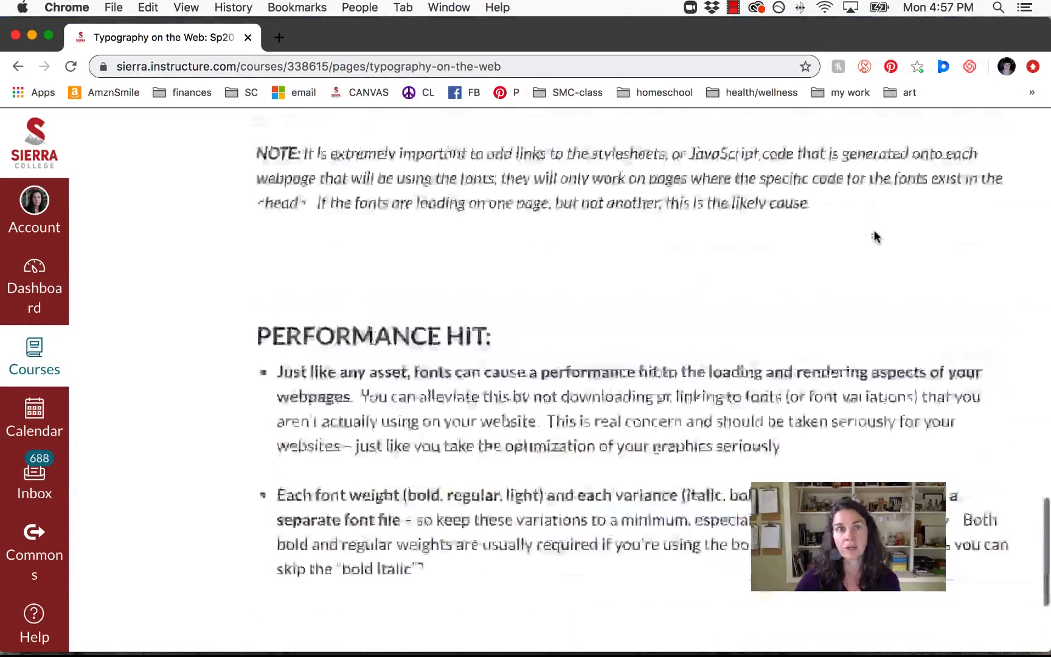
Step: Scroll back to the Methods section on self-hosted files versus font-hosting services and double-click its text
scroll("up", 3)
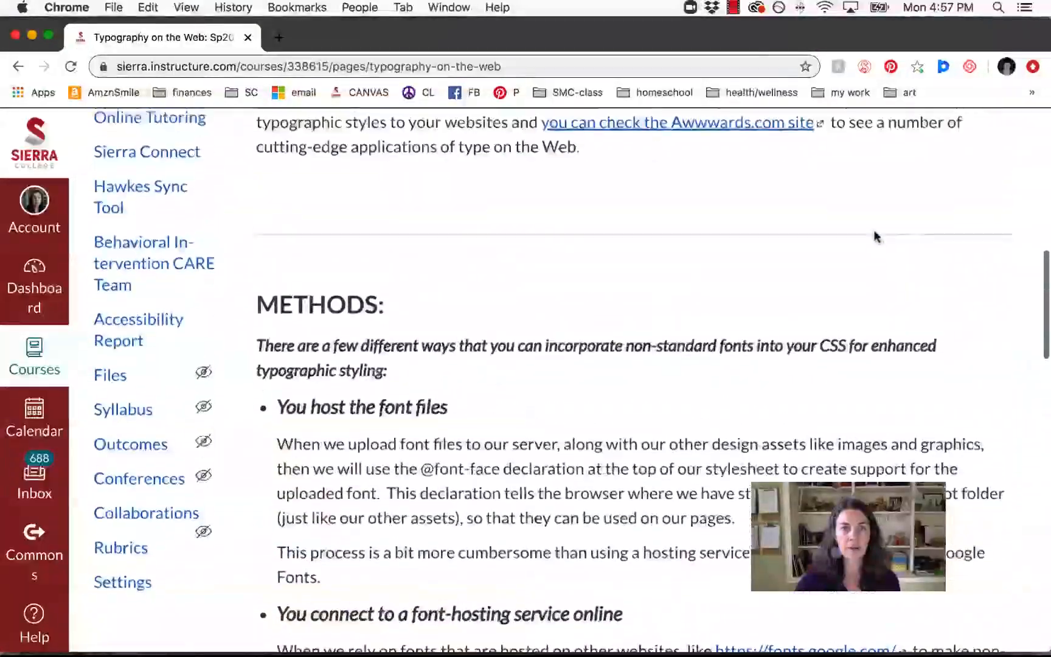
scroll("down", 3)
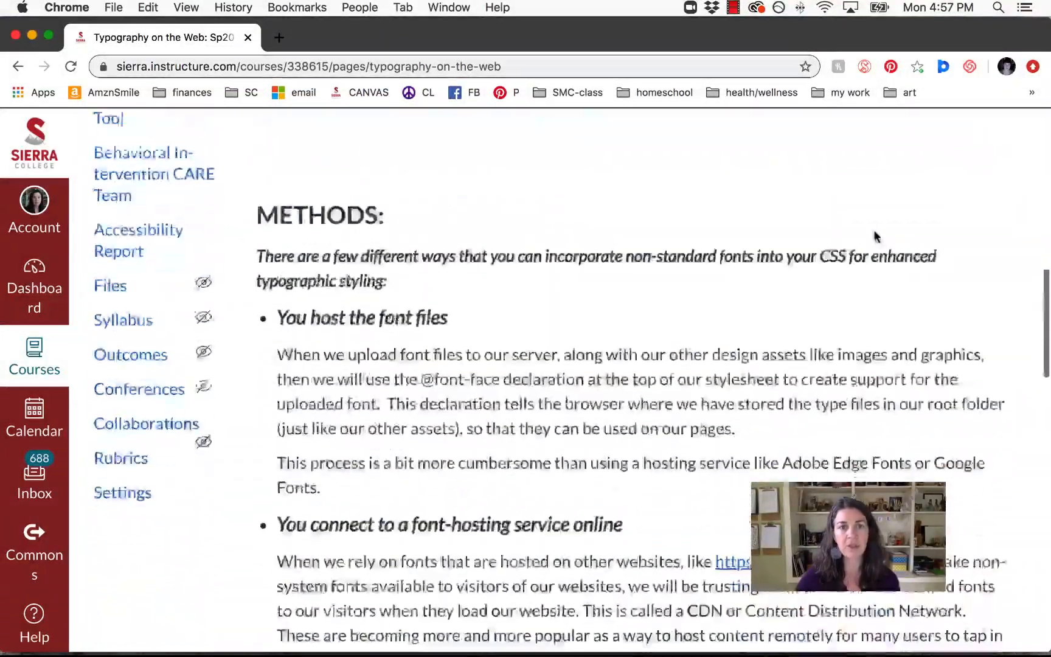
scroll("down", 3)
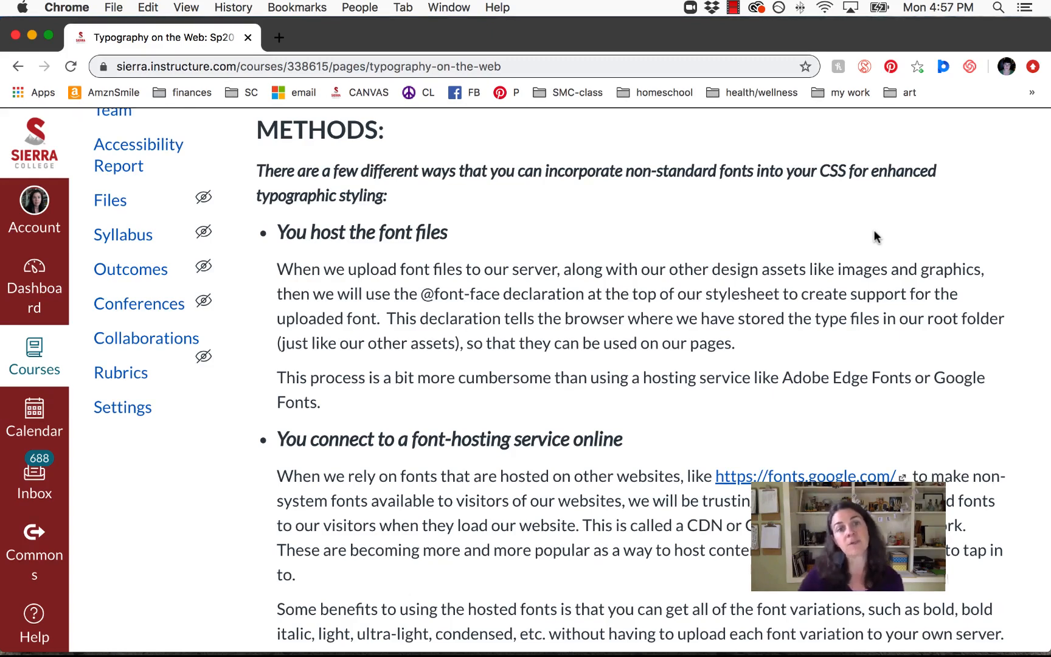
double_click(442, 294)
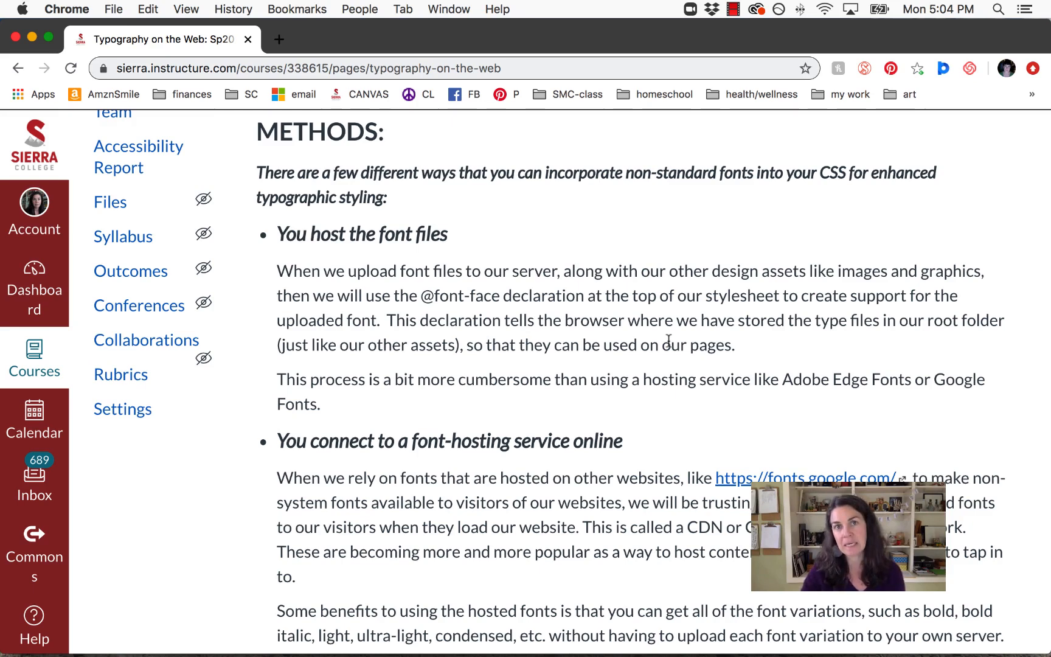
Step: Scroll to the font-hosting service bullet with its CDN definition and benefits
scroll("down", 3)
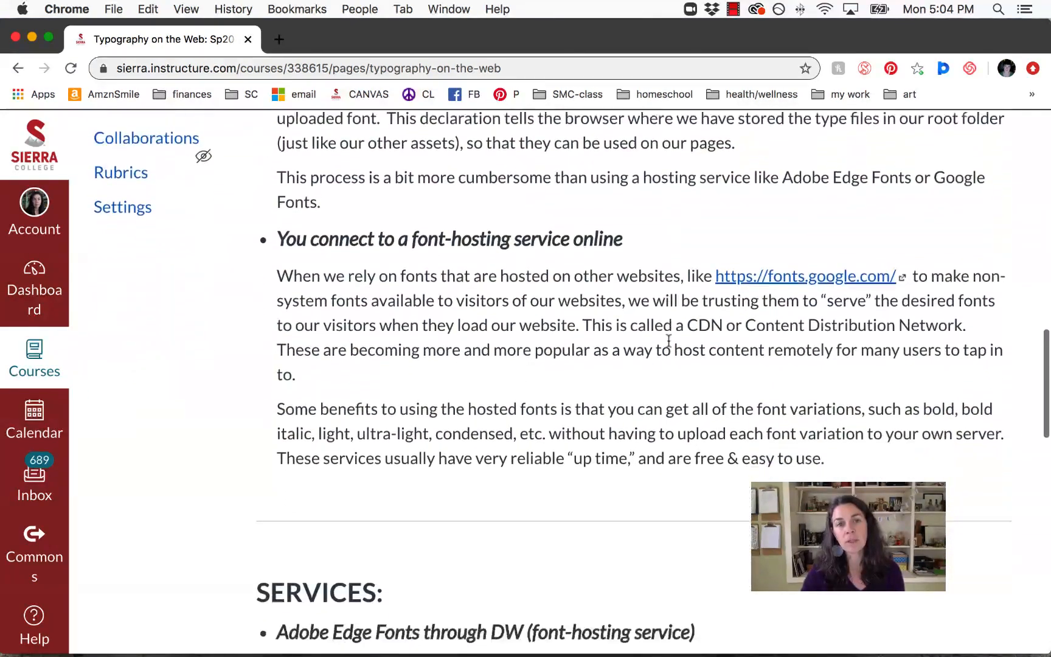
scroll("down", 3)
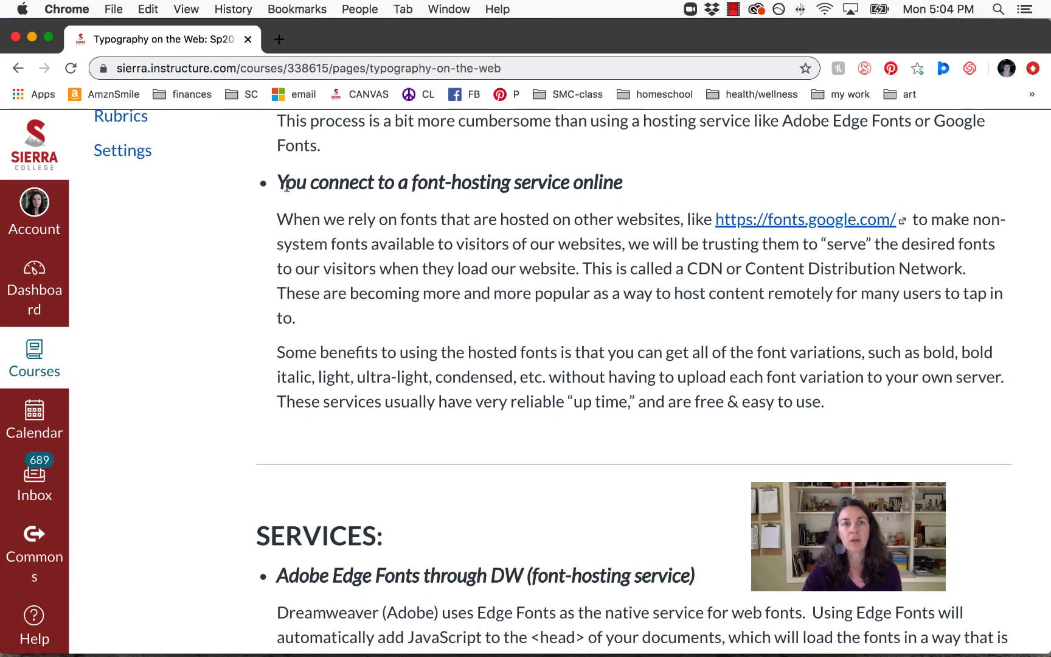
mouse_move(629, 192)
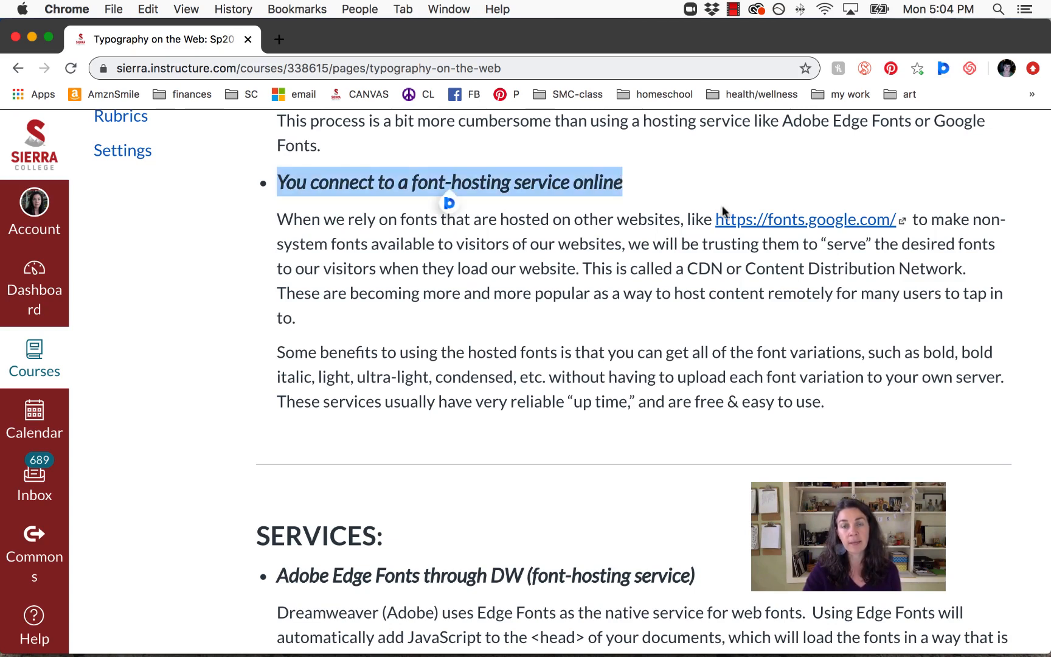
mouse_move(668, 471)
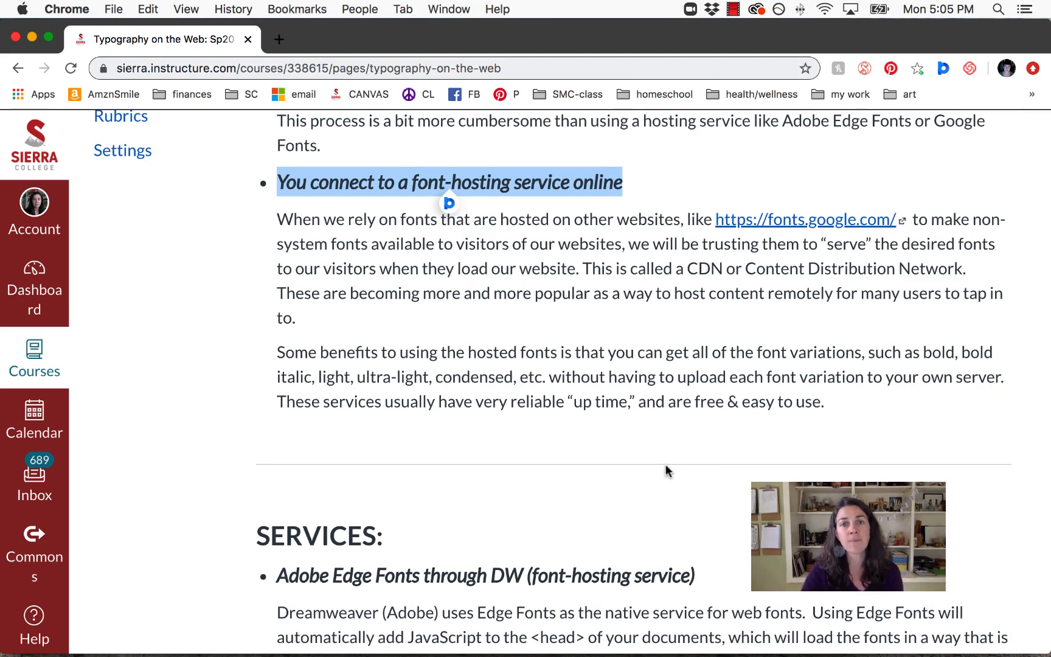
mouse_move(690, 268)
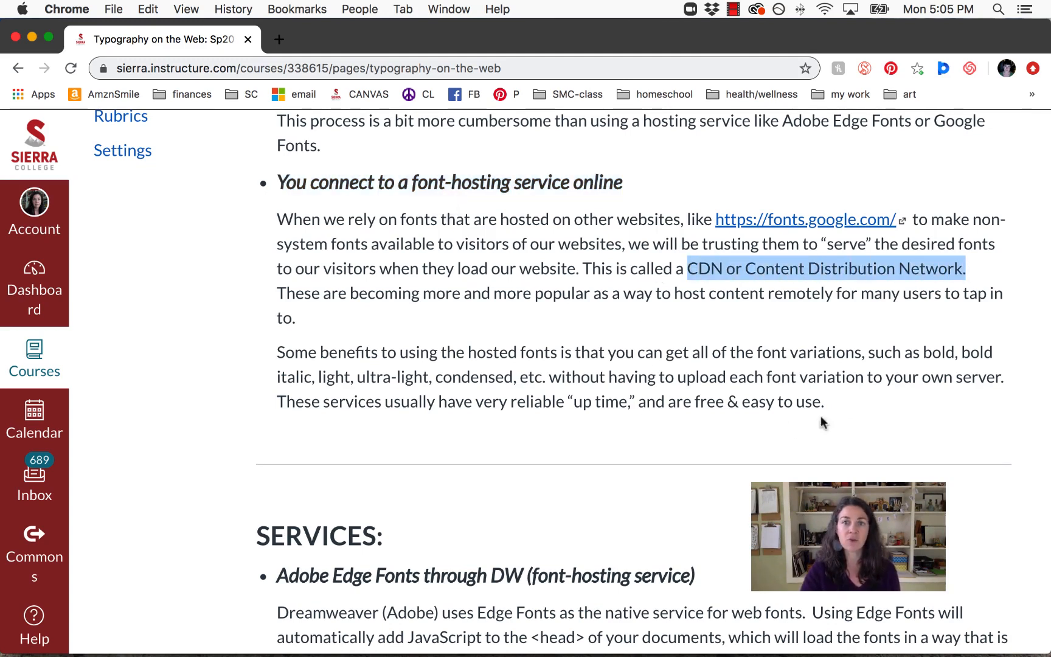
mouse_move(597, 402)
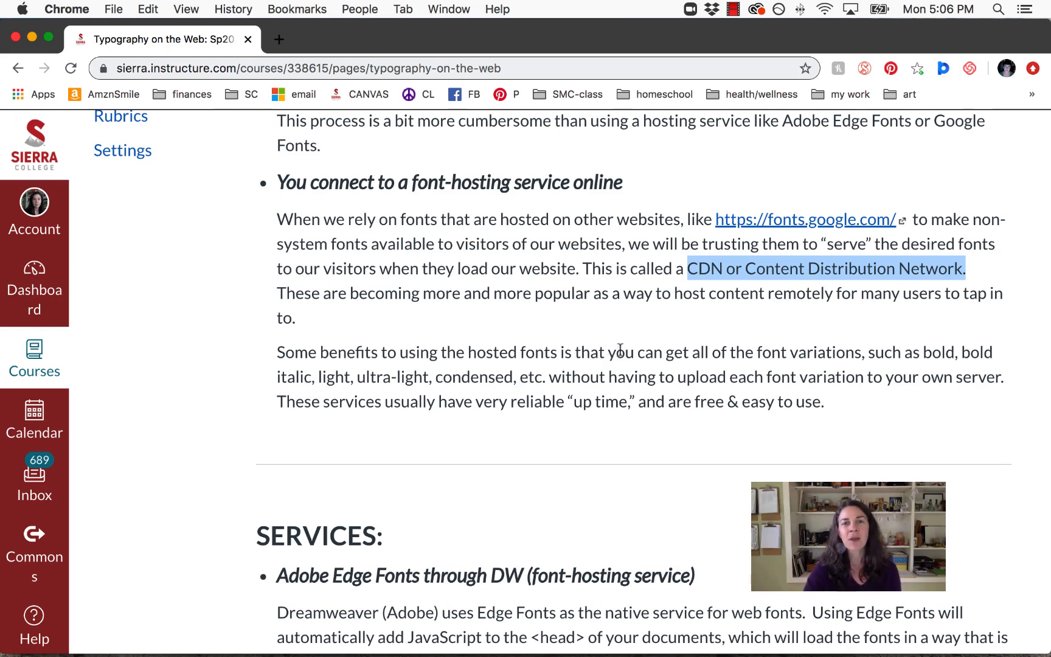
mouse_move(618, 328)
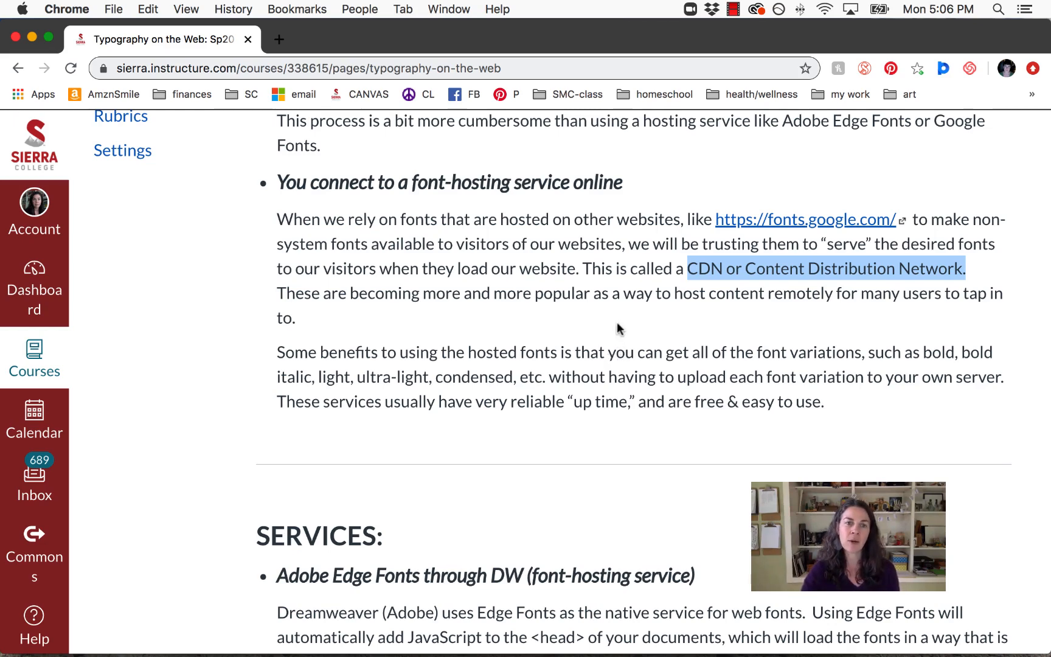
Step: Scroll to the Services heading covering Adobe Edge Fonts and Google Web Fonts
scroll("down", 3)
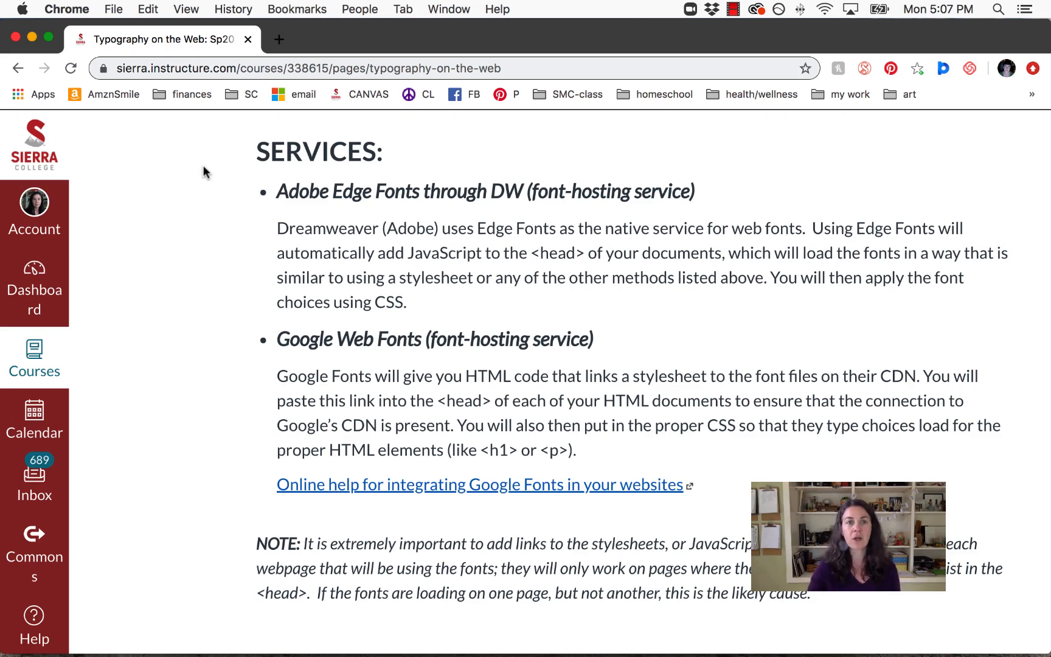
mouse_move(408, 251)
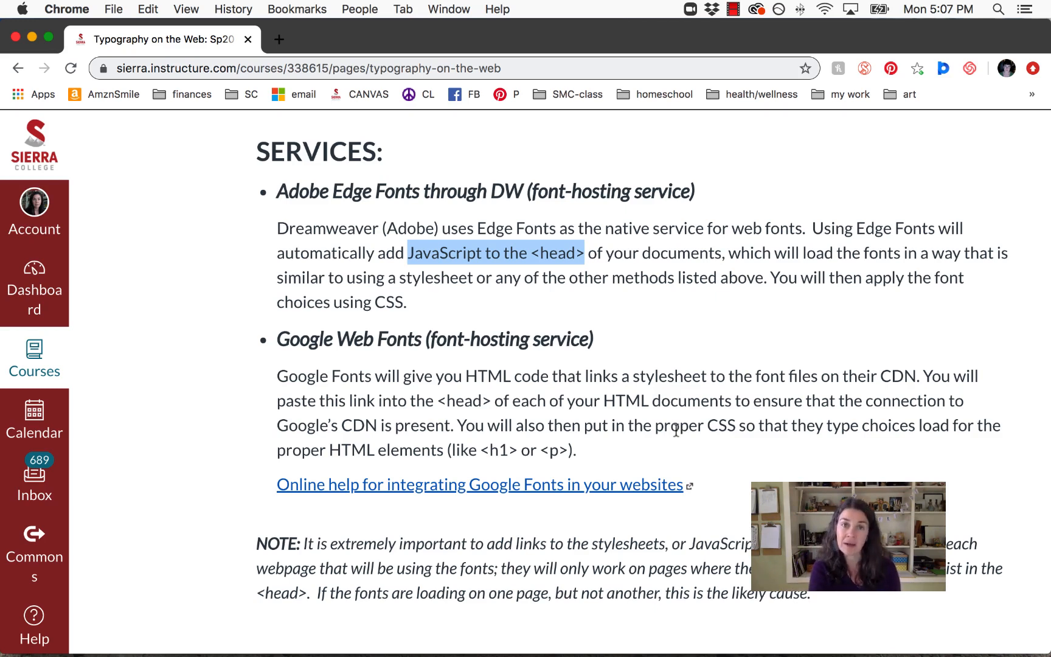
mouse_move(486, 372)
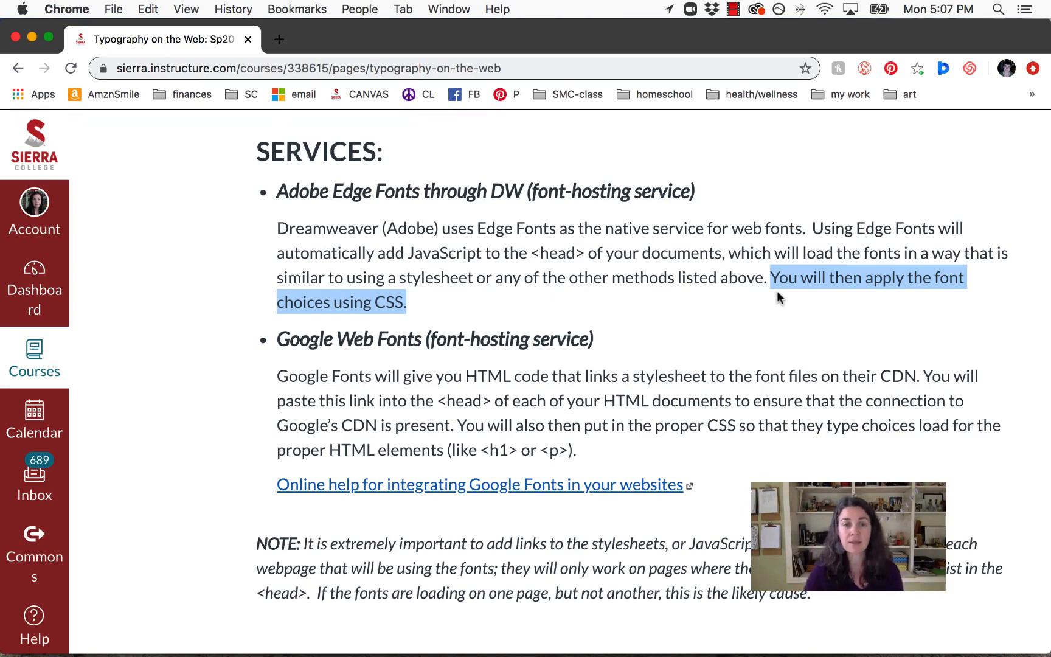
scroll("down", 3)
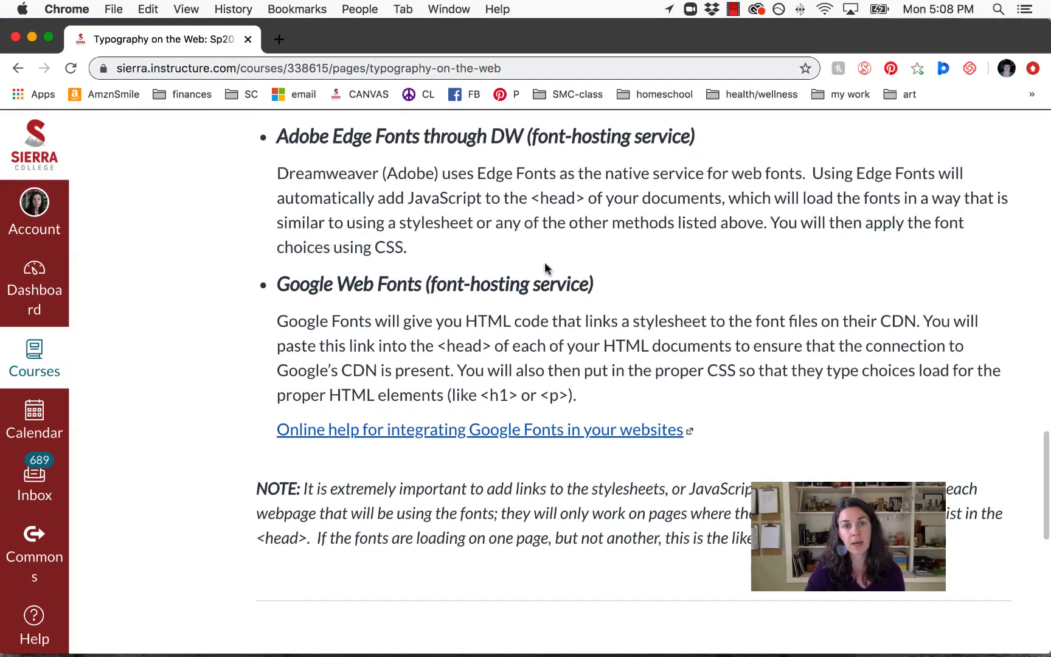
Step: Select 'Google Web Fonts' and scroll to its help link and the stylesheet-linking NOTE
double_click(348, 283)
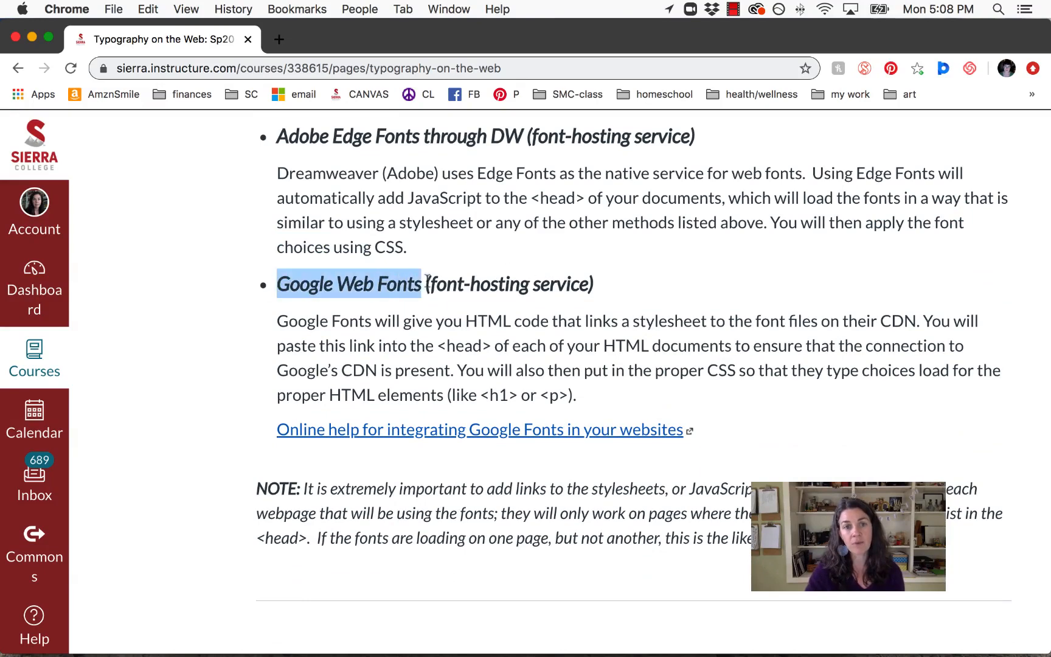
scroll("down", 3)
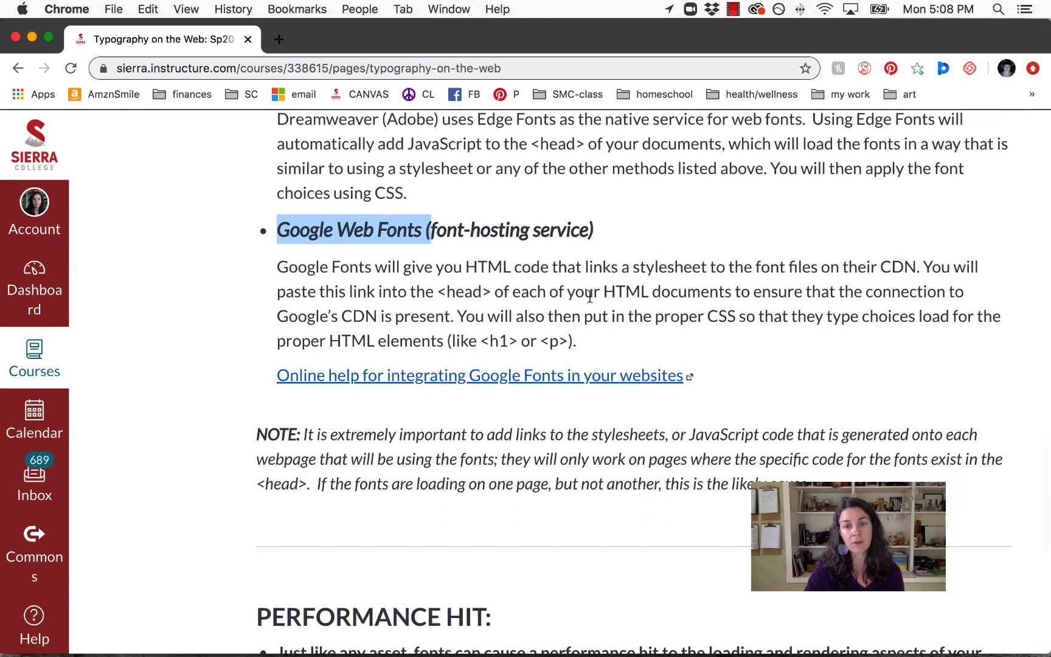
scroll("down", 3)
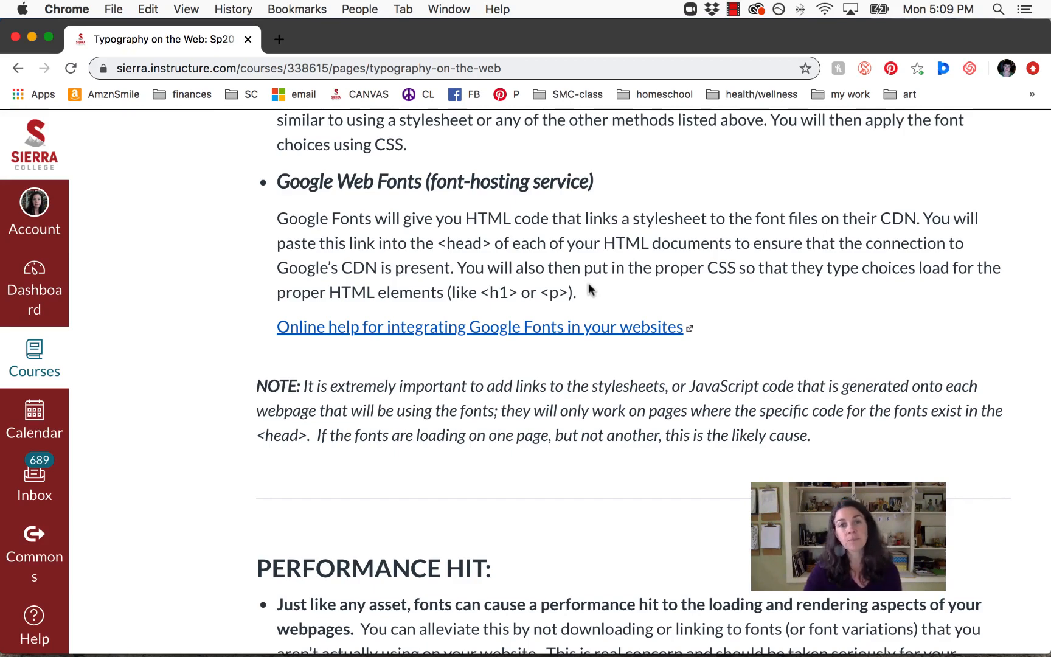
scroll("down", 3)
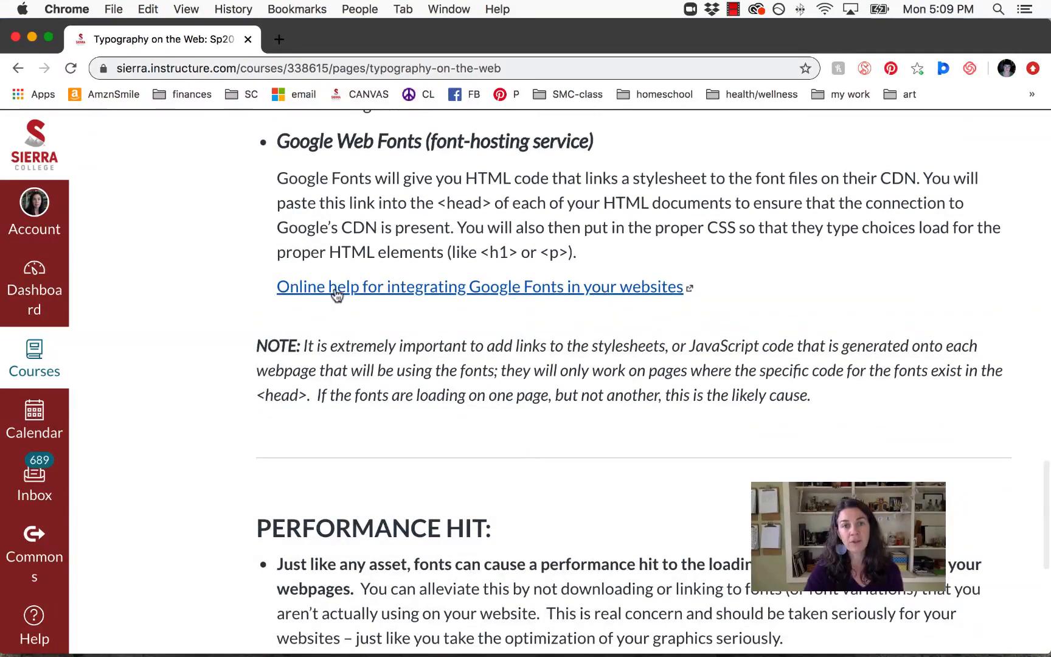
mouse_move(492, 311)
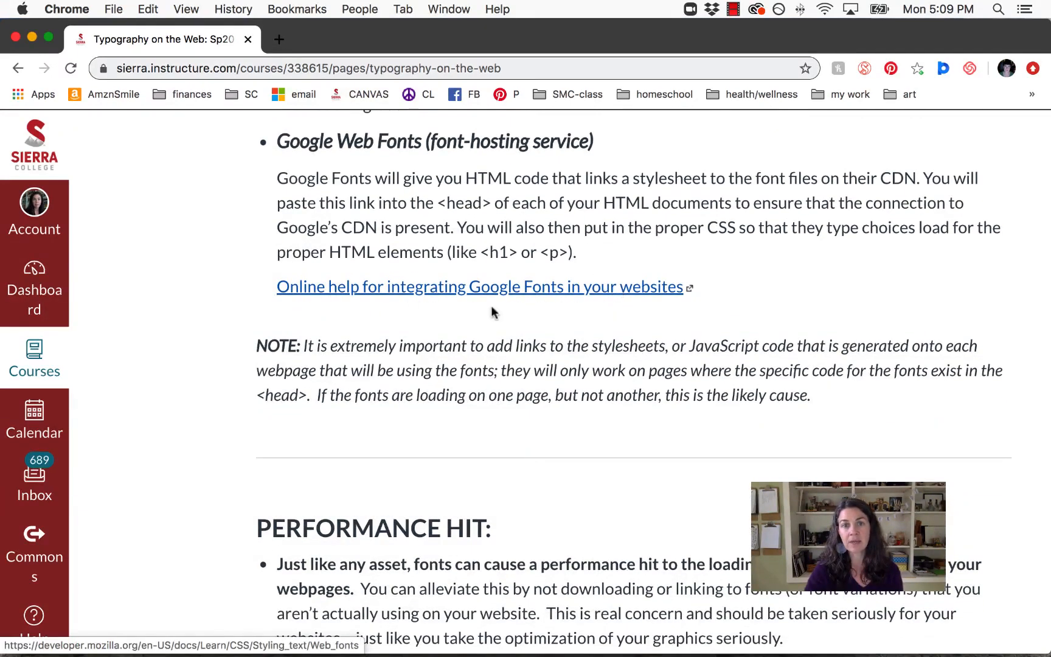
mouse_move(526, 317)
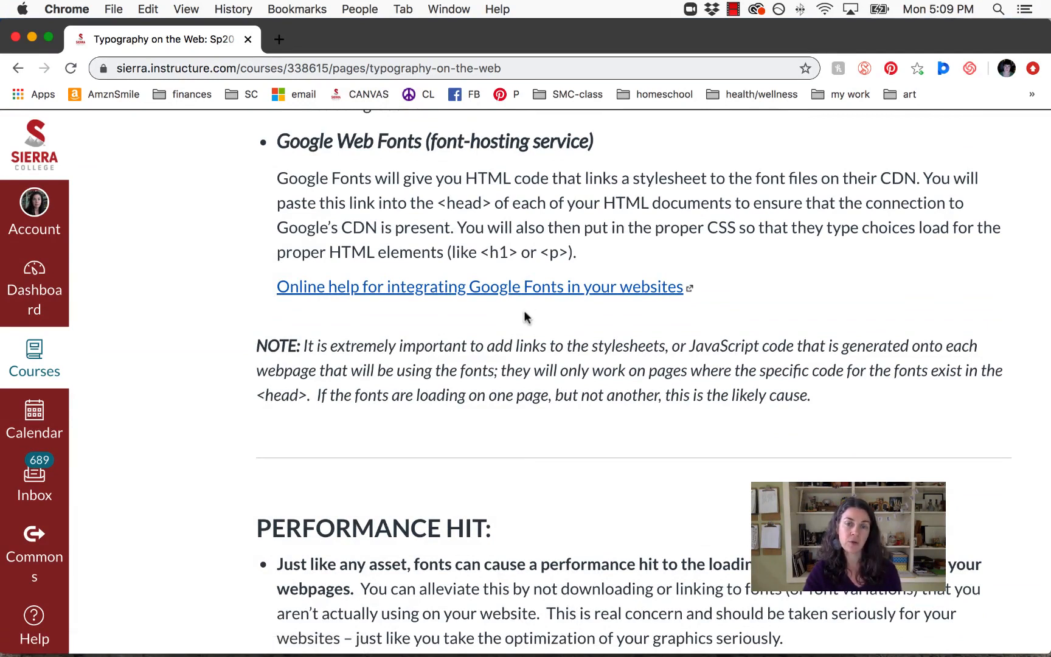
mouse_move(587, 334)
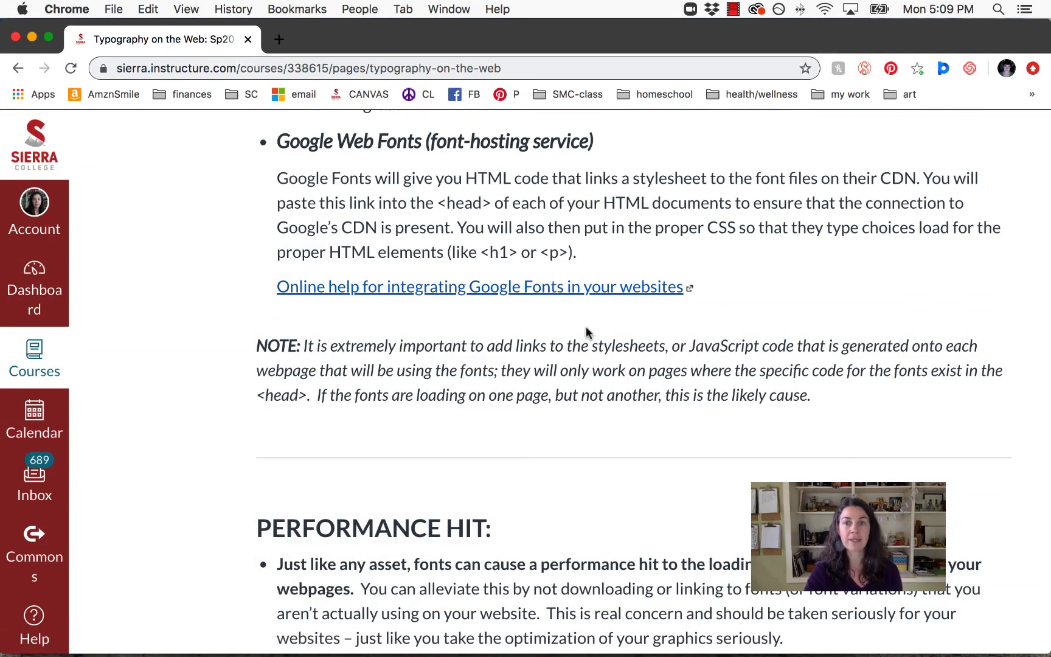
Step: Scroll to the Performance Hit heading, its first bullet and the font-weight file note
scroll("down", 3)
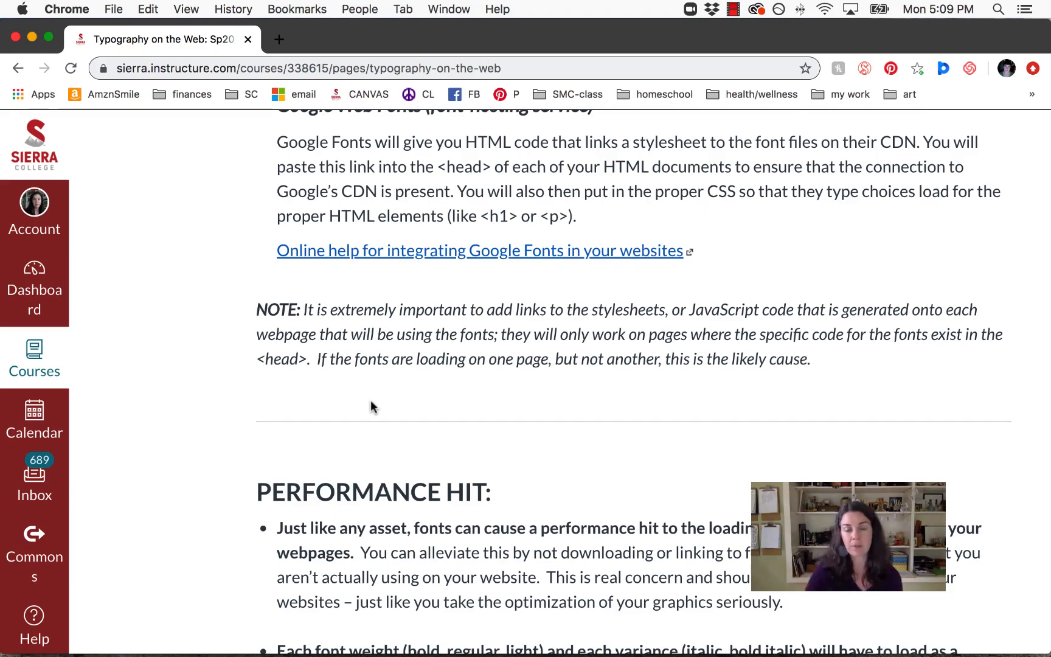
scroll("down", 3)
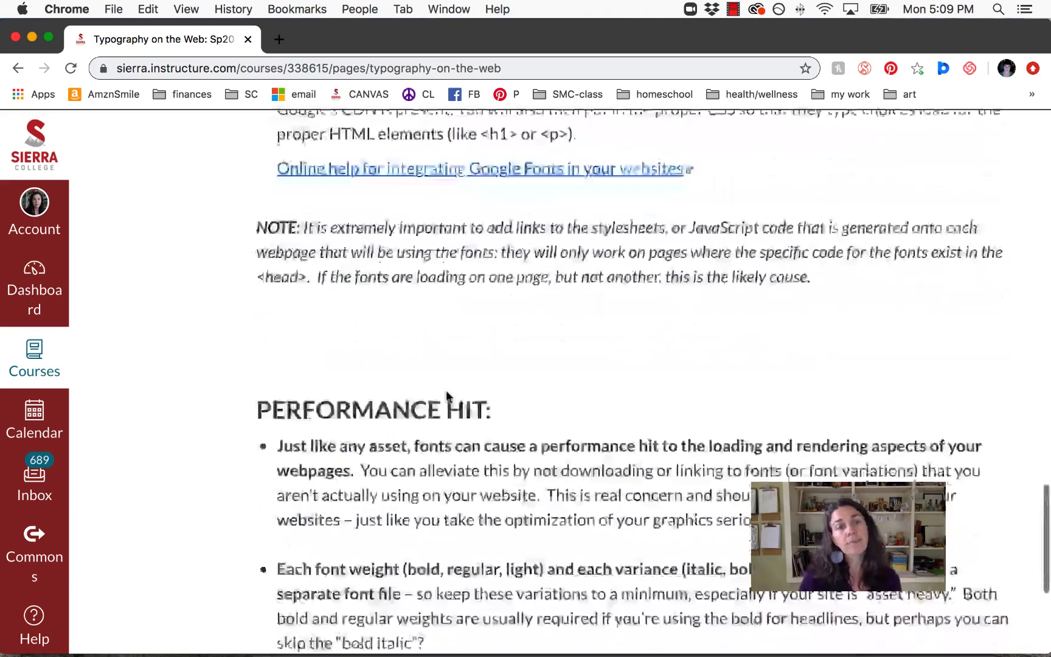
scroll("down", 3)
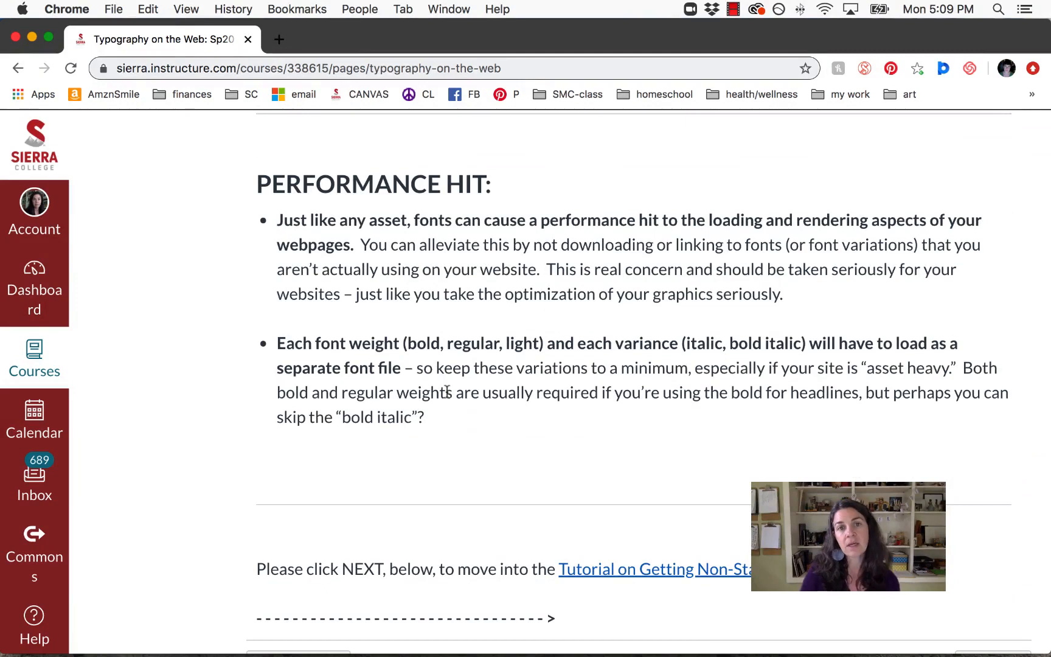
mouse_move(140, 232)
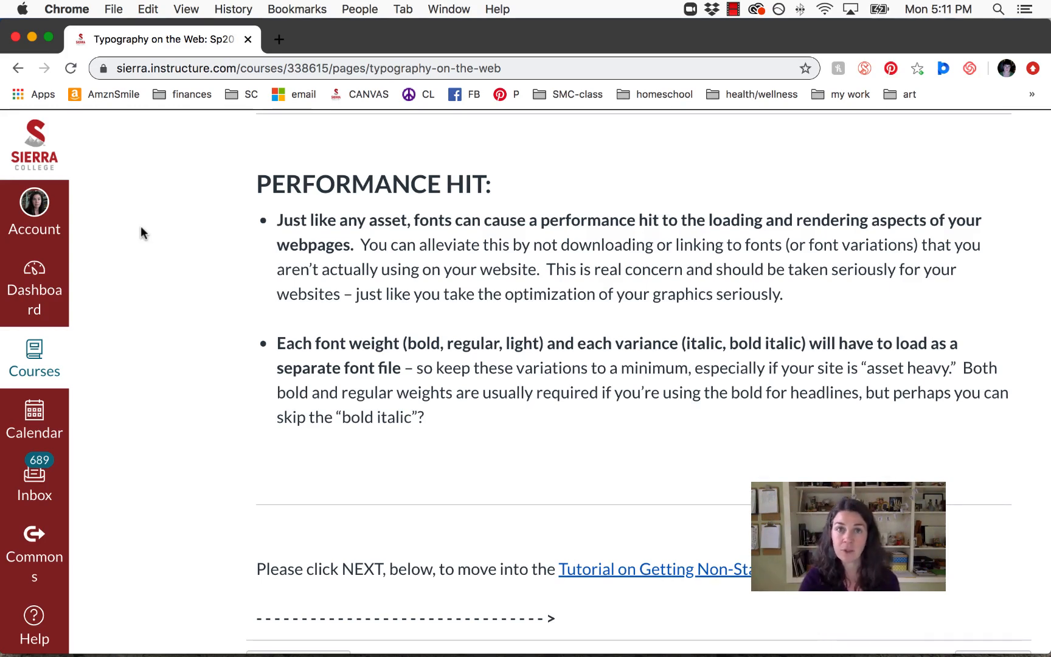
mouse_move(359, 409)
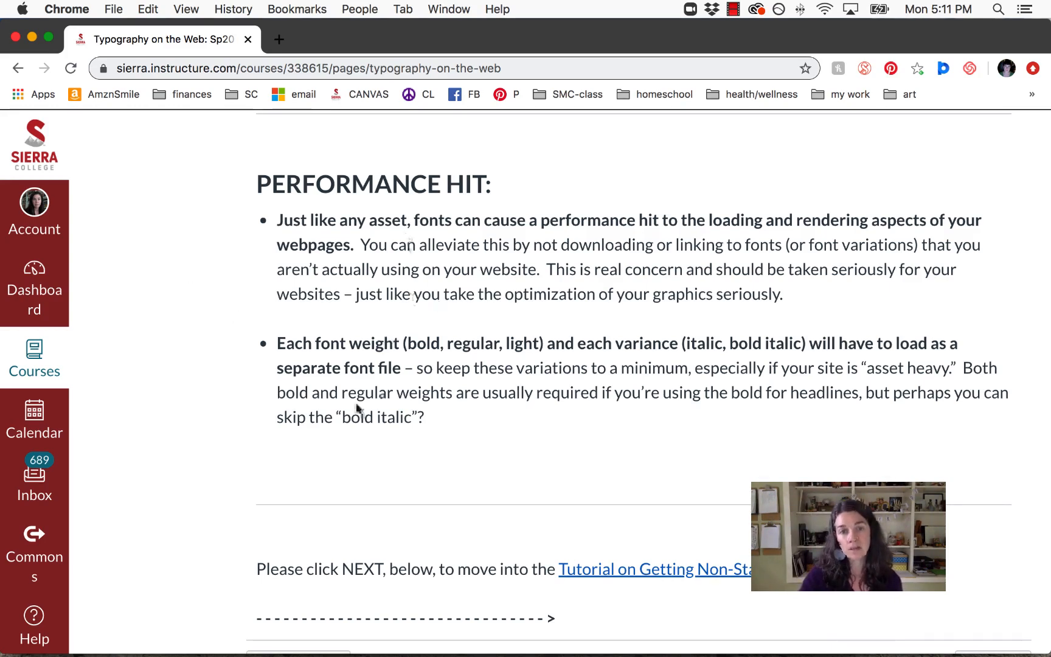
mouse_move(486, 419)
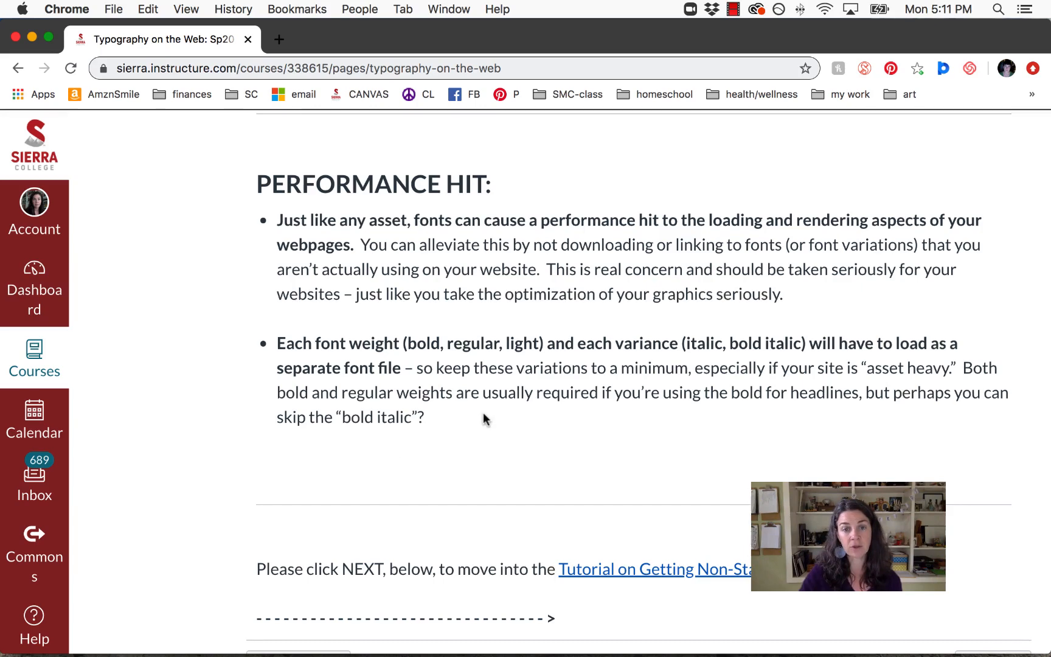
scroll("down", 3)
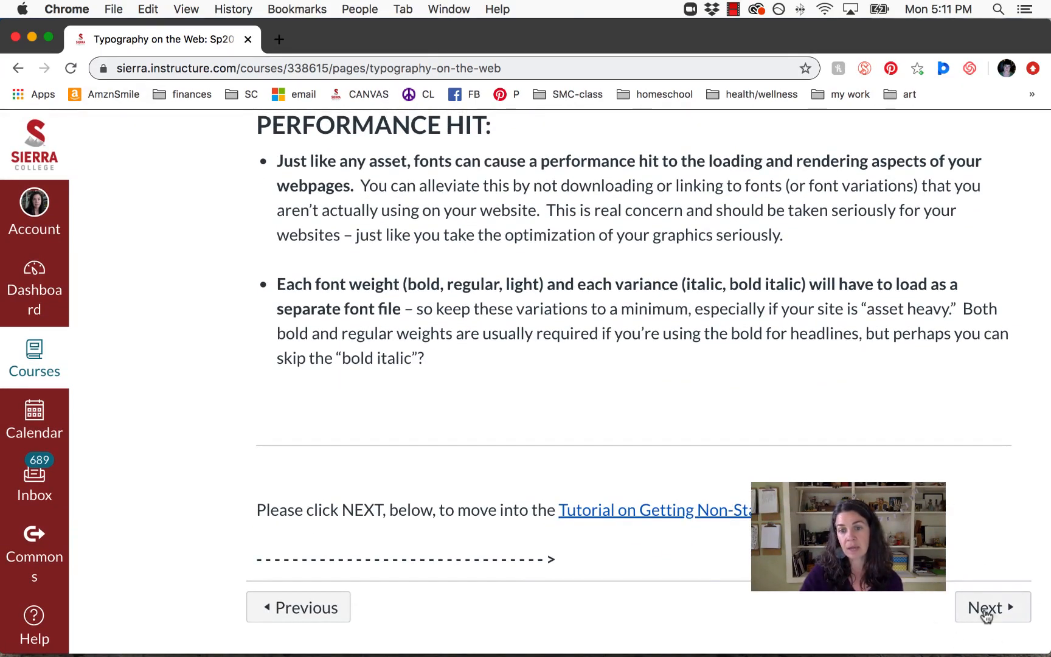
mouse_move(684, 510)
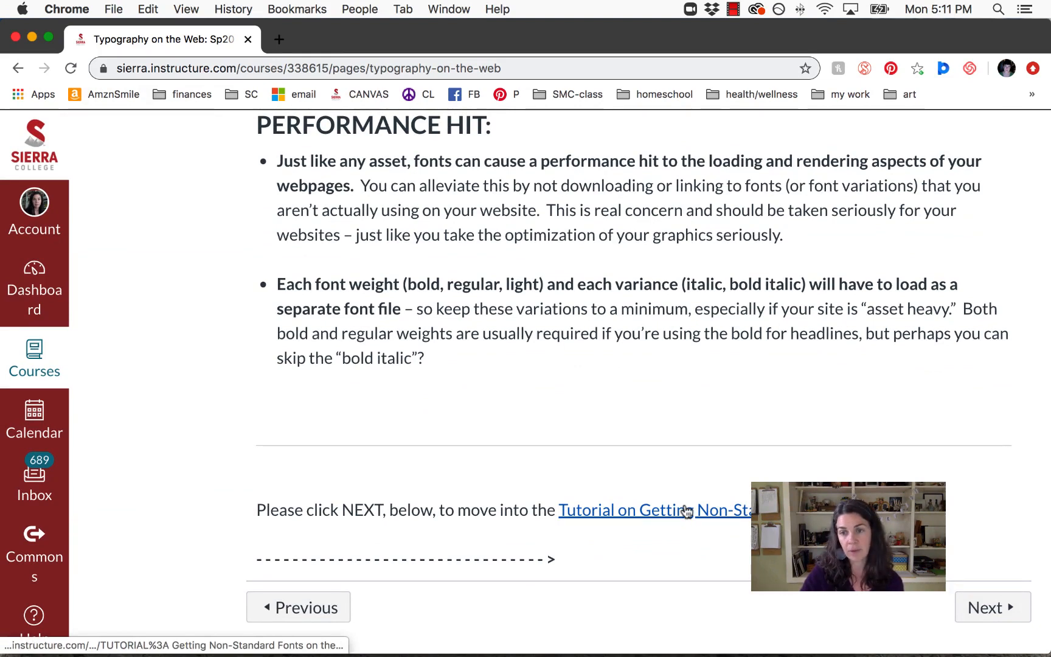